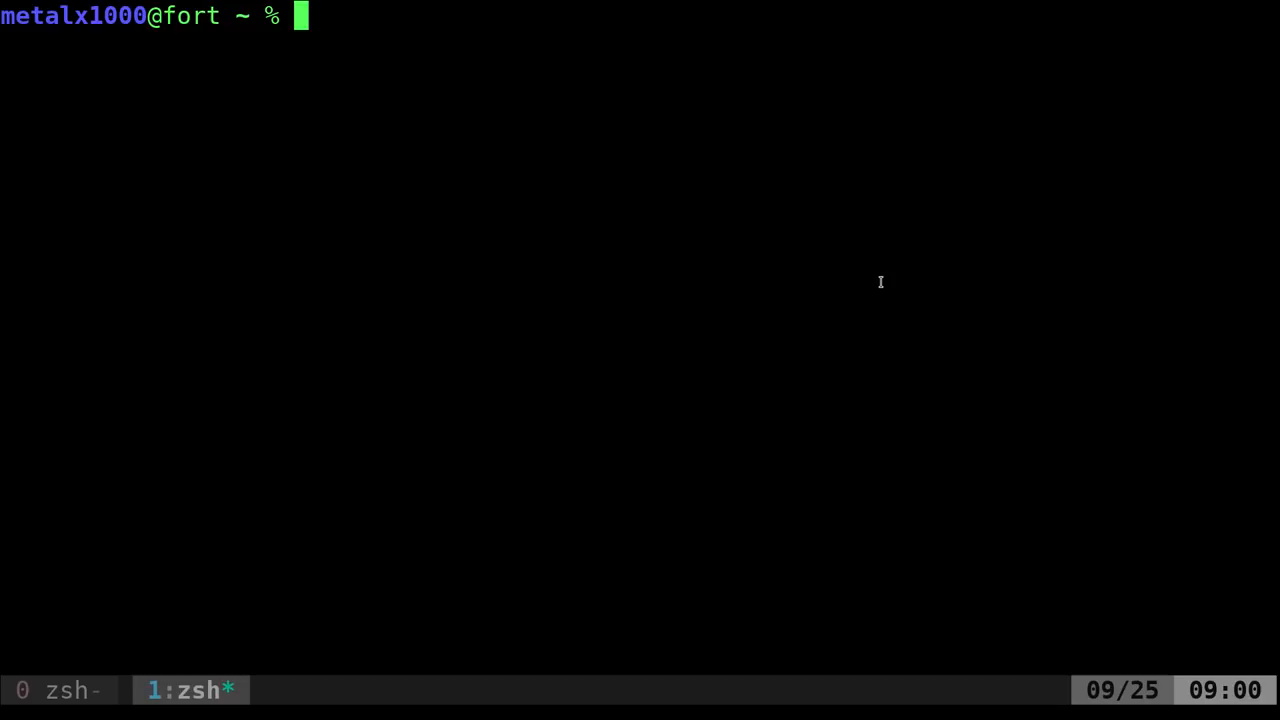
{"action": "type", "text": "qrencode"}
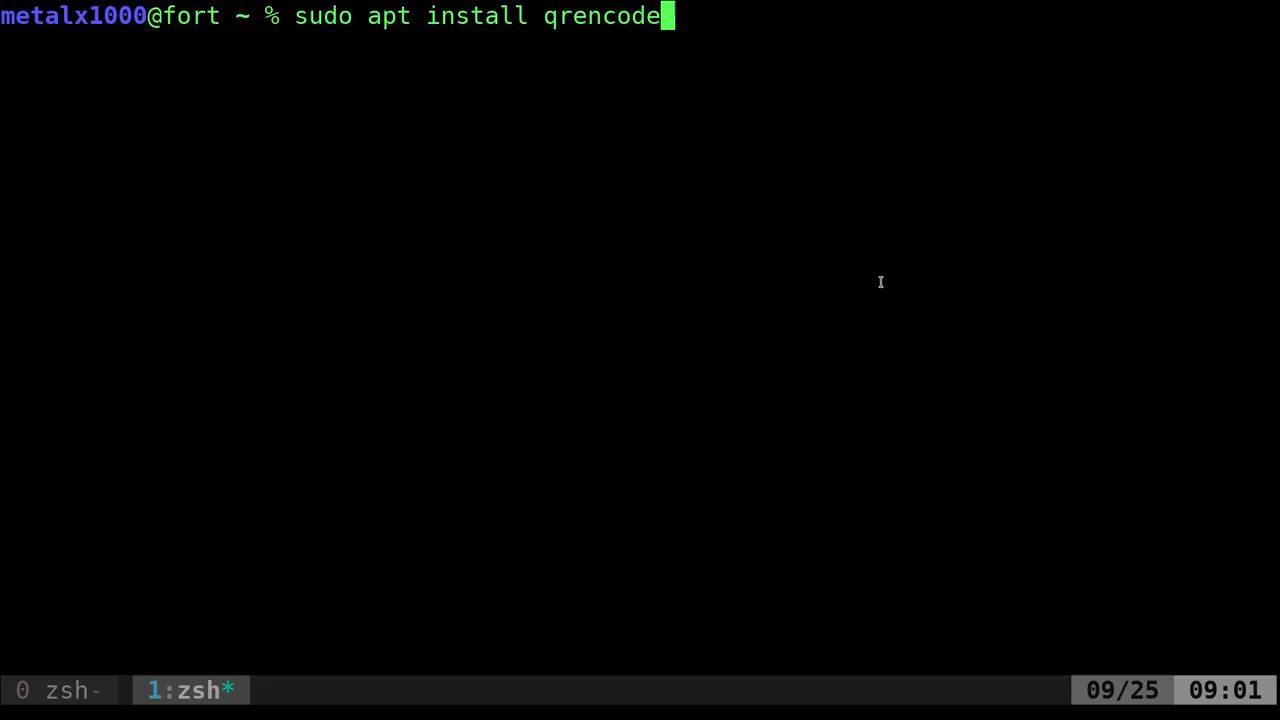
{"action": "key", "text": "BackSpace"}
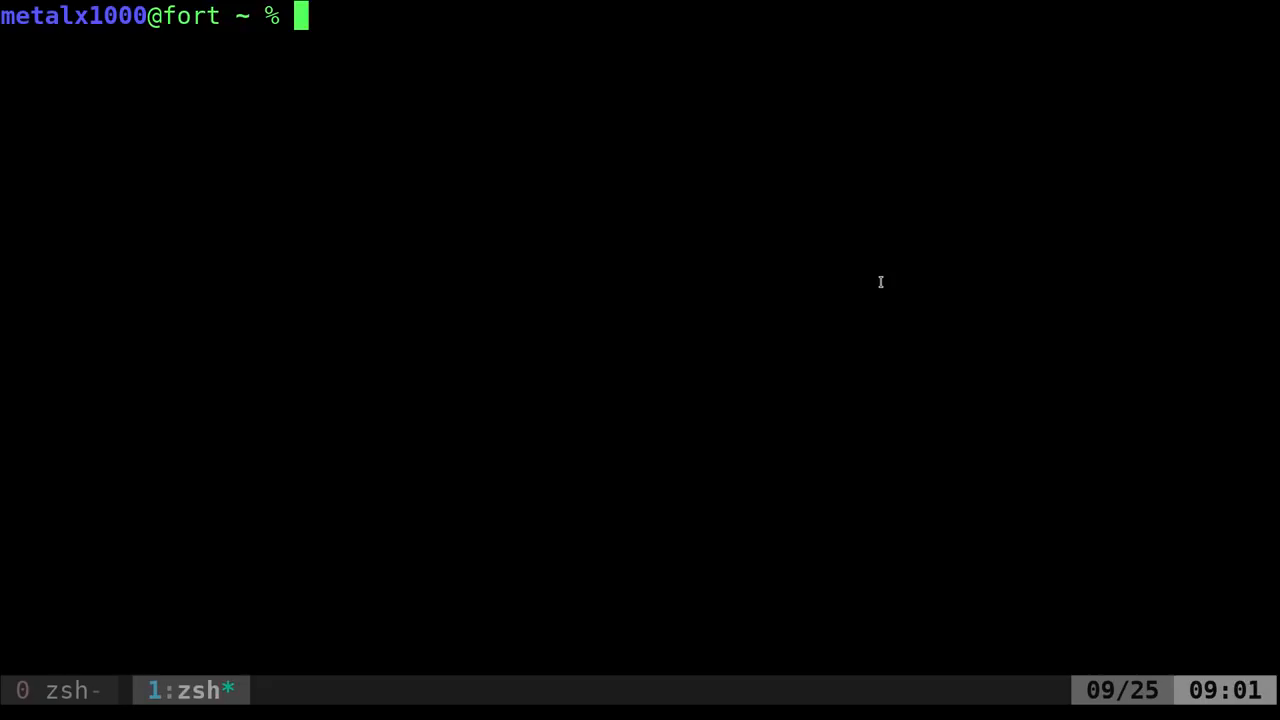
{"action": "type", "text": "qten"}
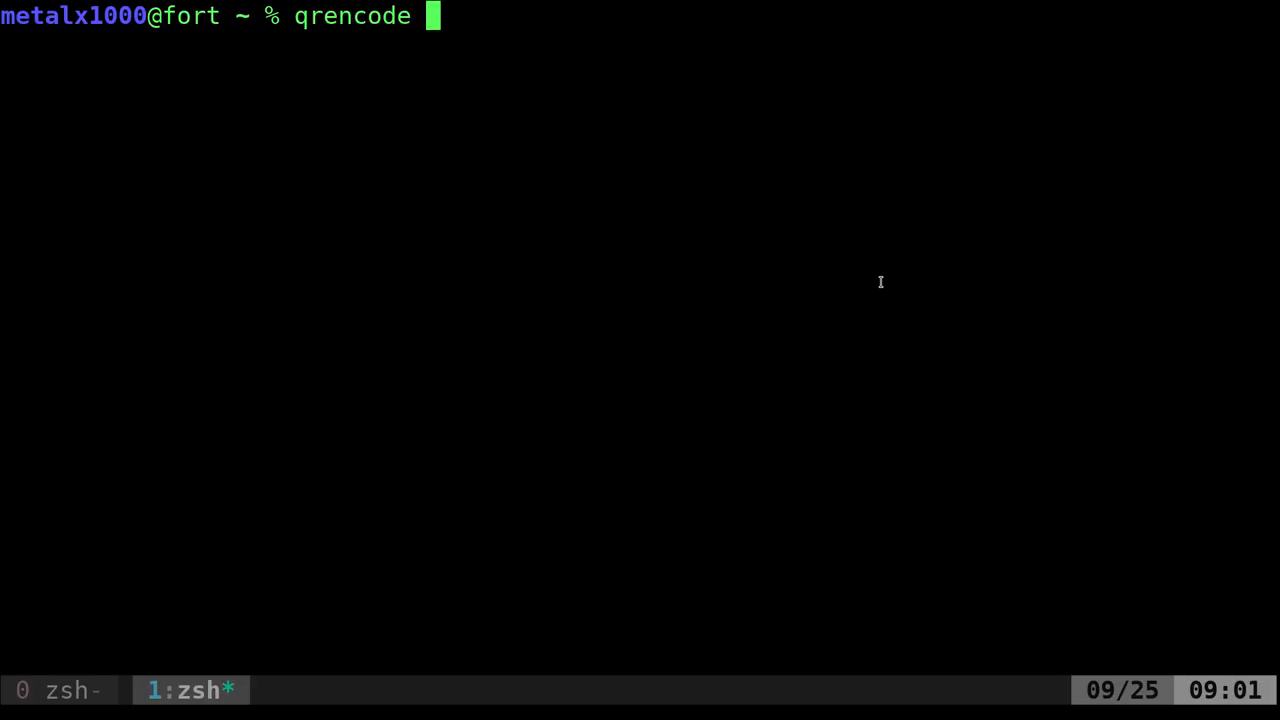
{"action": "type", "text": "\""}
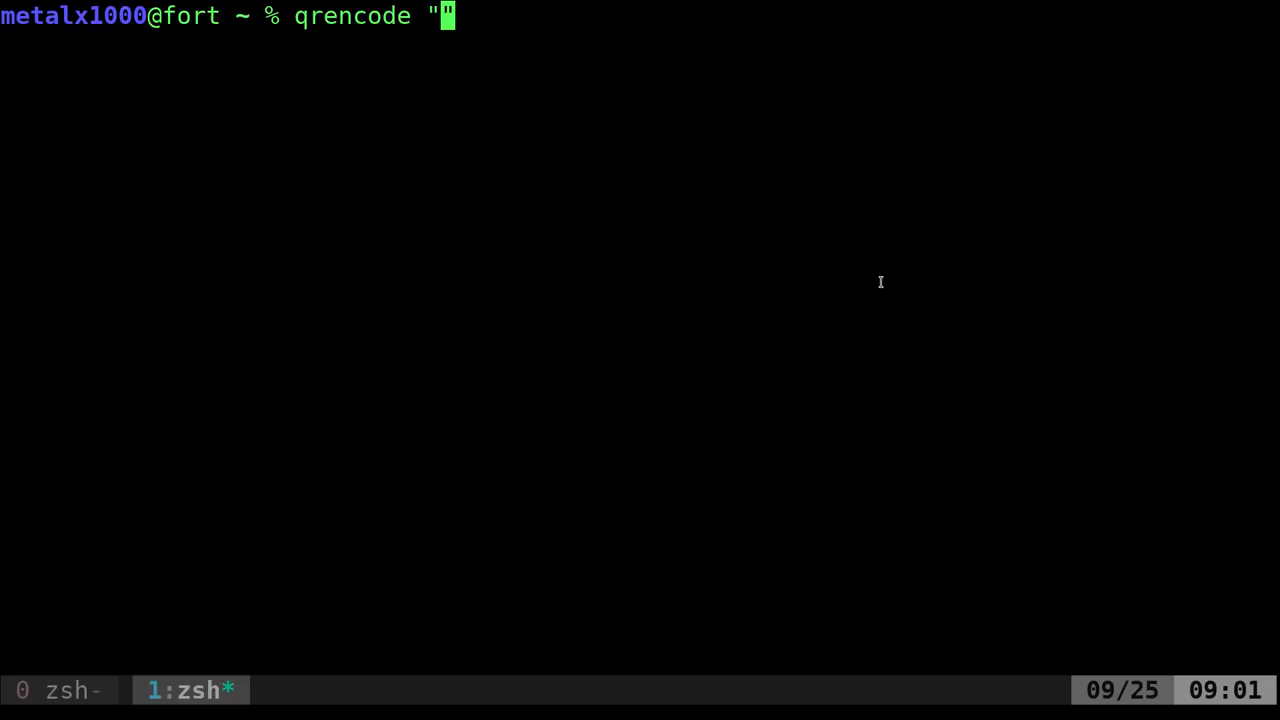
{"action": "type", "text": "htt"}
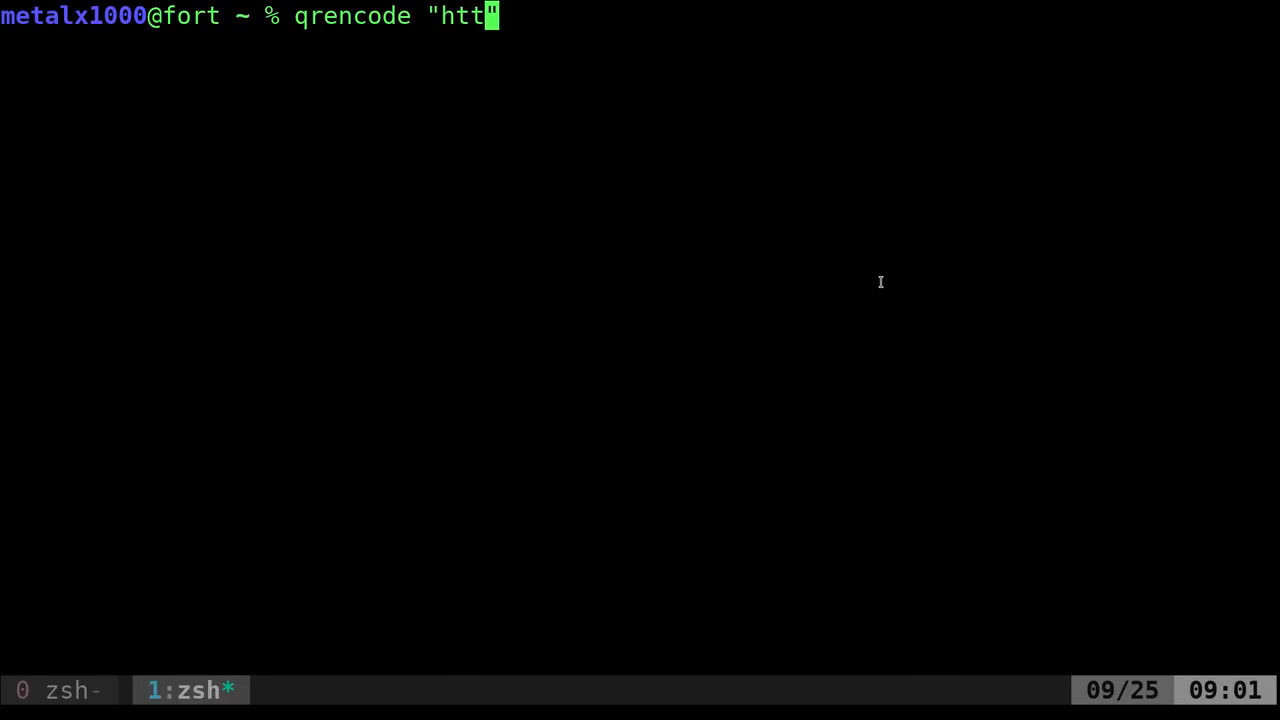
{"action": "type", "text": "p:///filmsby"}
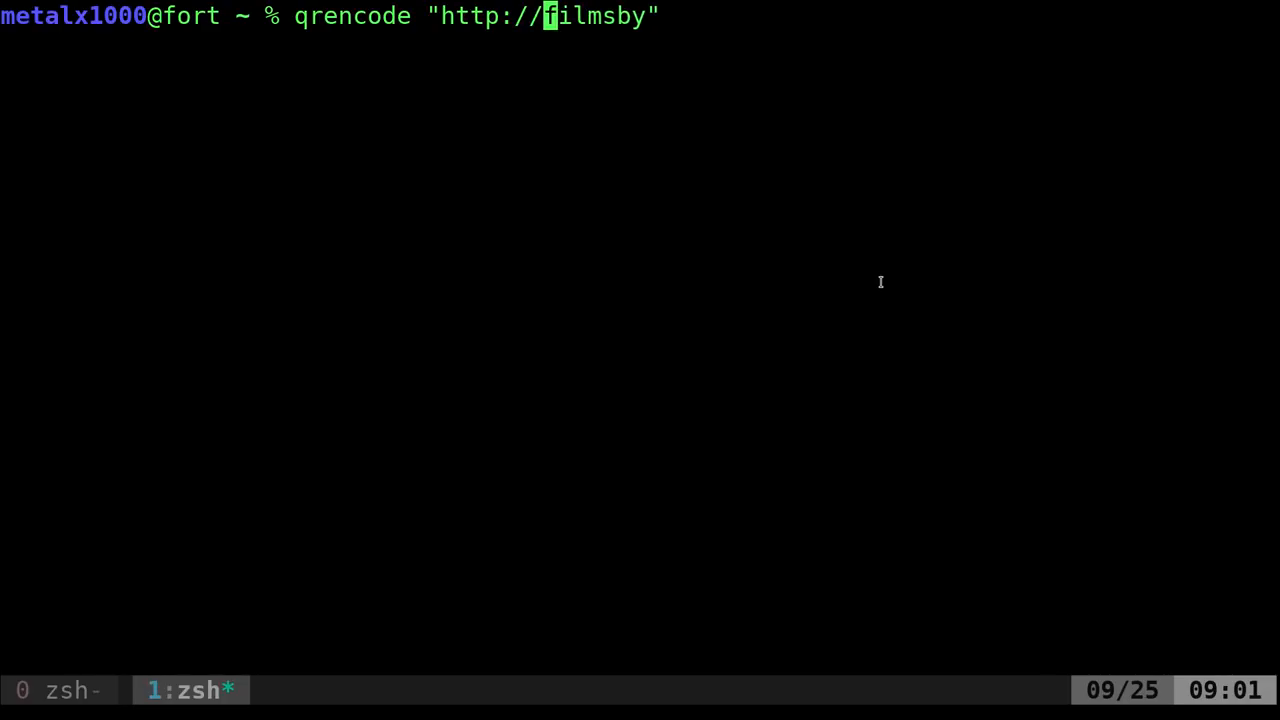
{"action": "type", "text": "kris.co"}
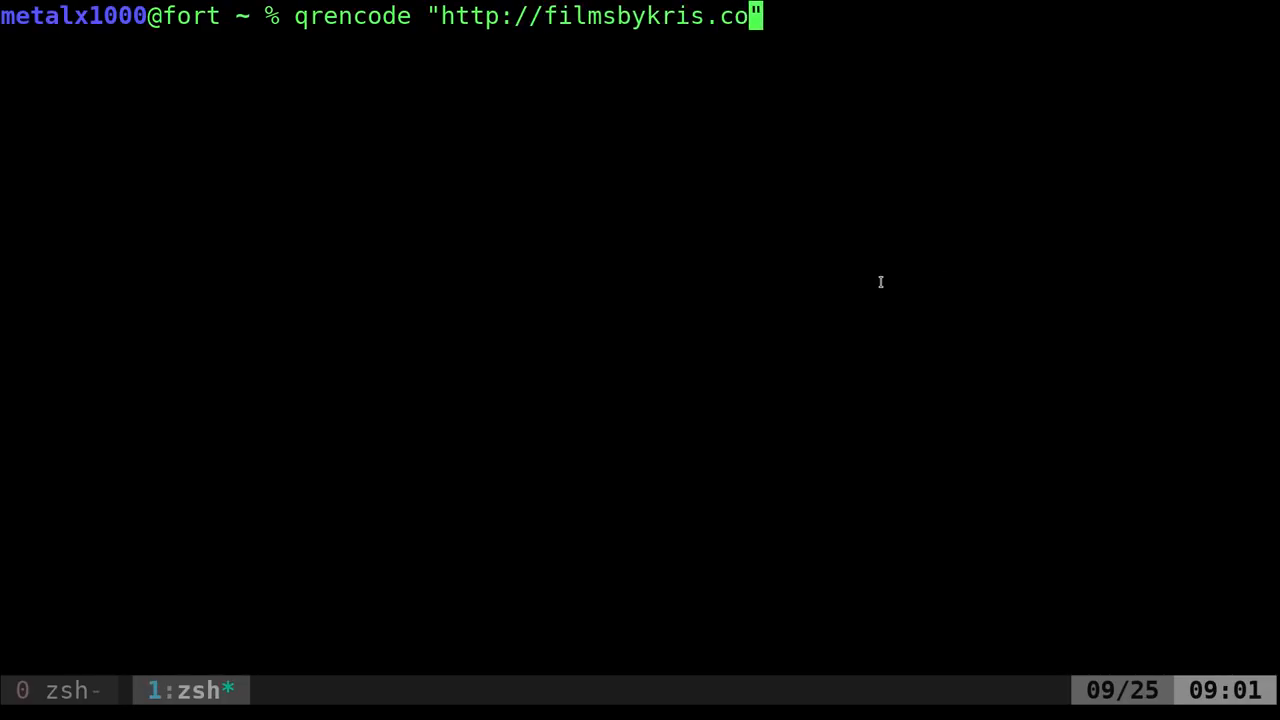
{"action": "type", "text": "m\""}
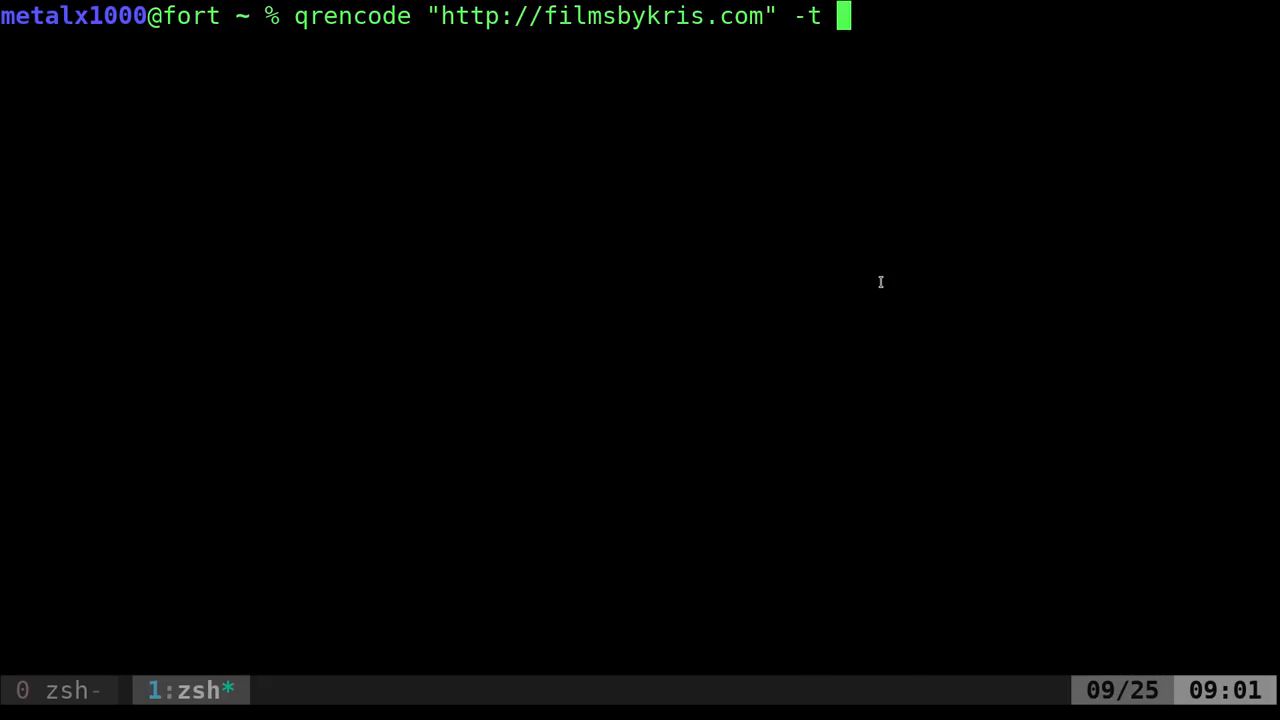
{"action": "type", "text": "png"}
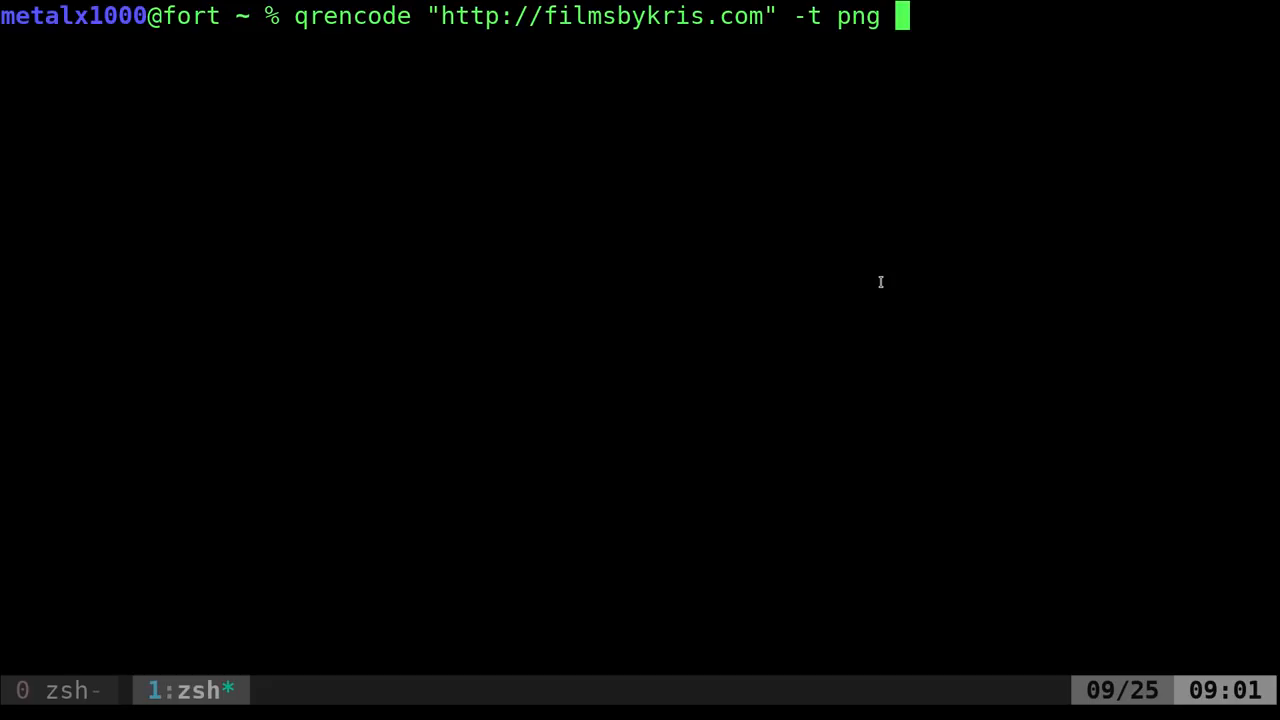
{"action": "type", "text": "-o"}
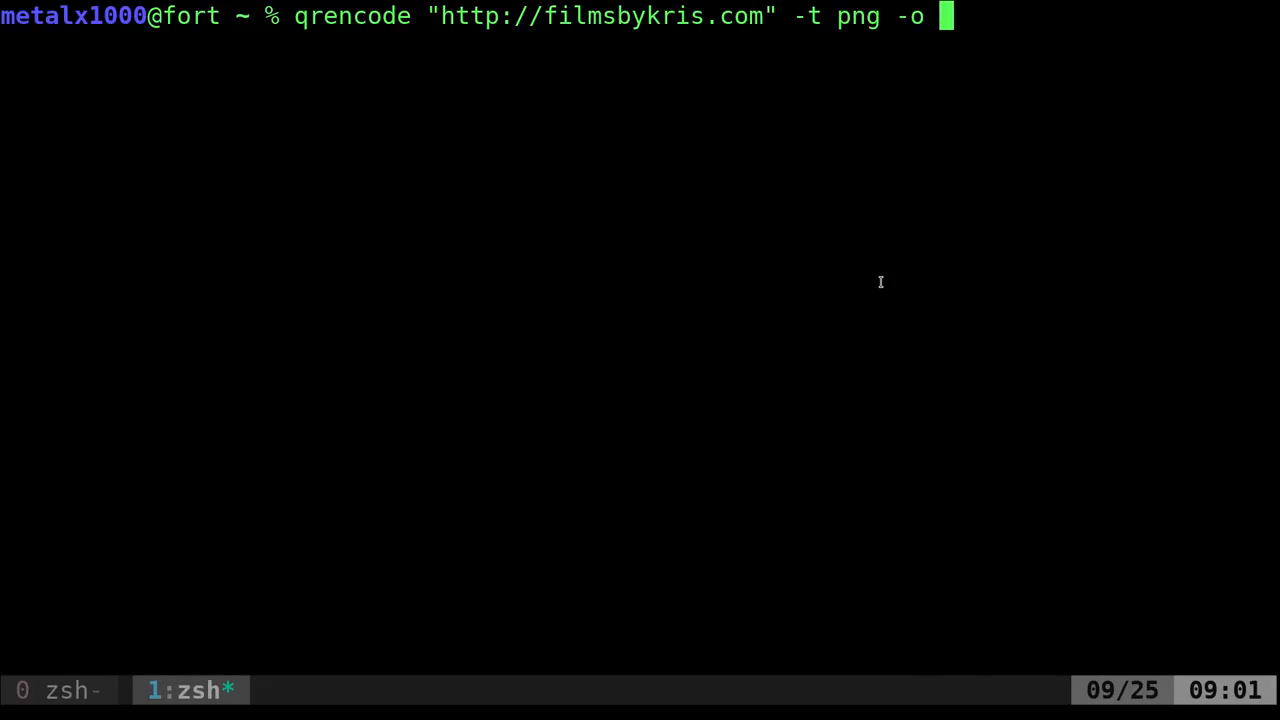
{"action": "type", "text": "/tmp/"}
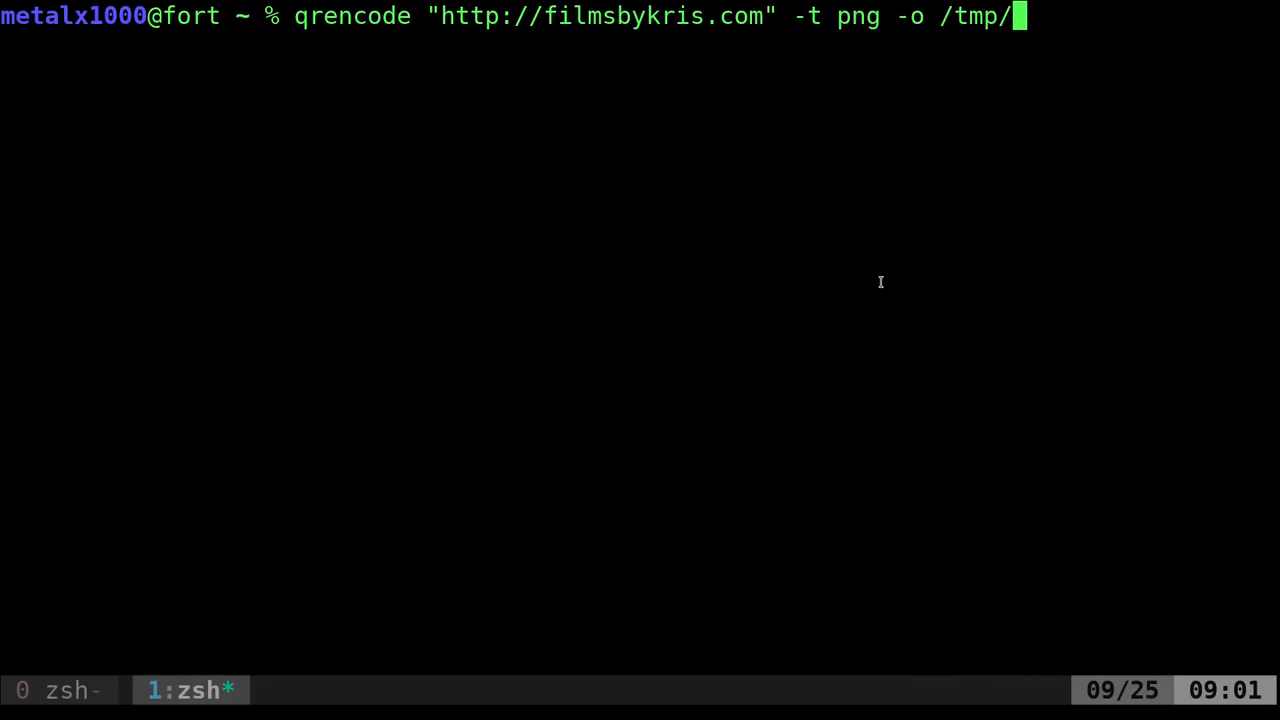
{"action": "type", "text": "fbk.png"}
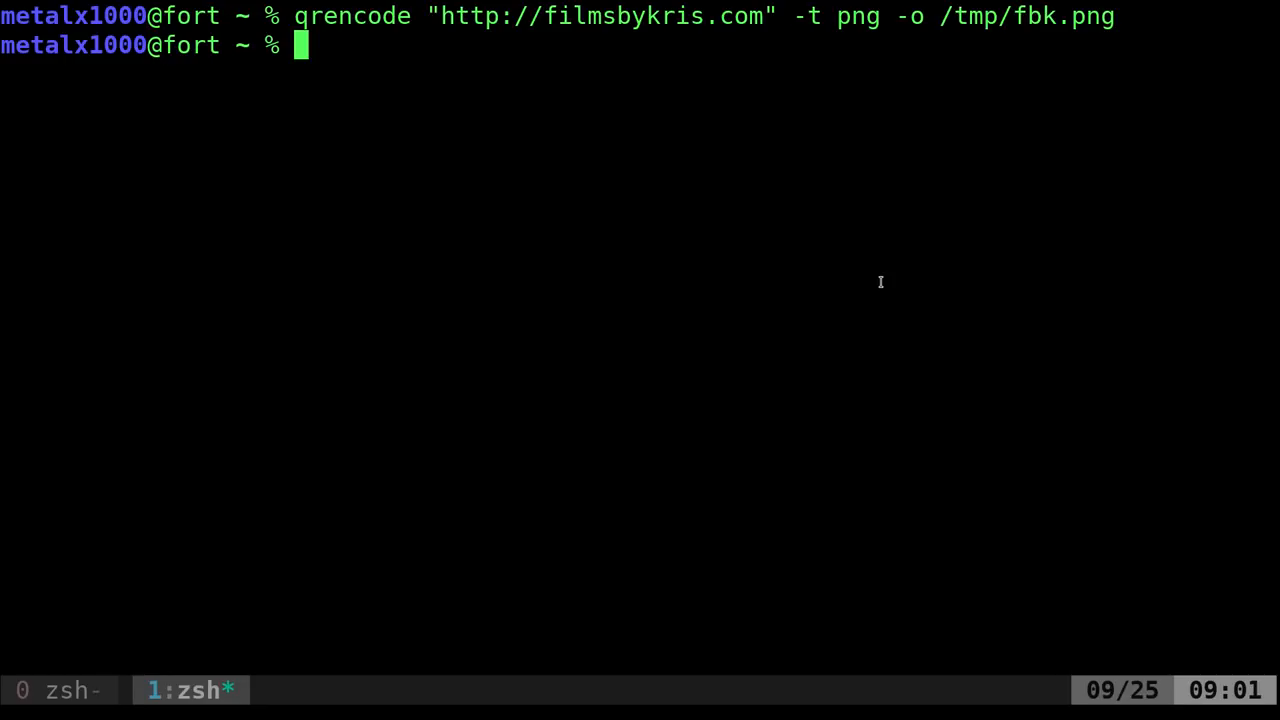
- Open /tmp/fbk.png in the feh image viewer
{"action": "type", "text": "feh"}
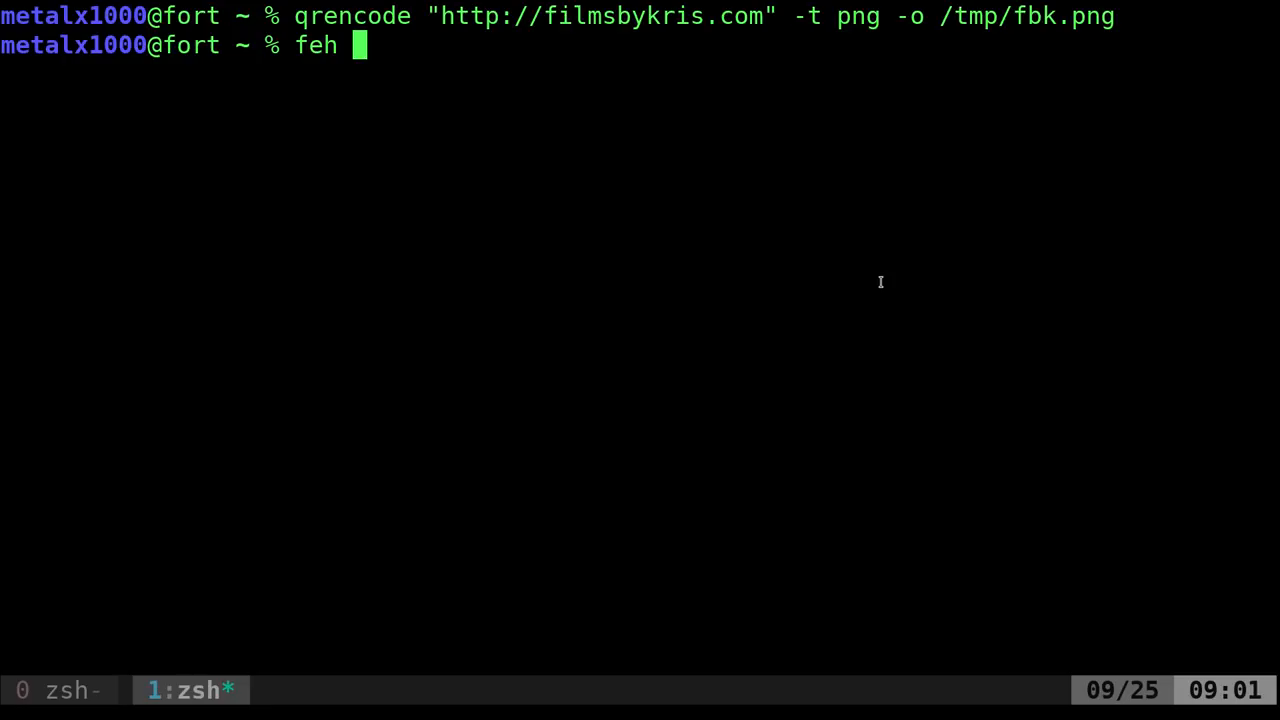
{"action": "type", "text": "/tmp"}
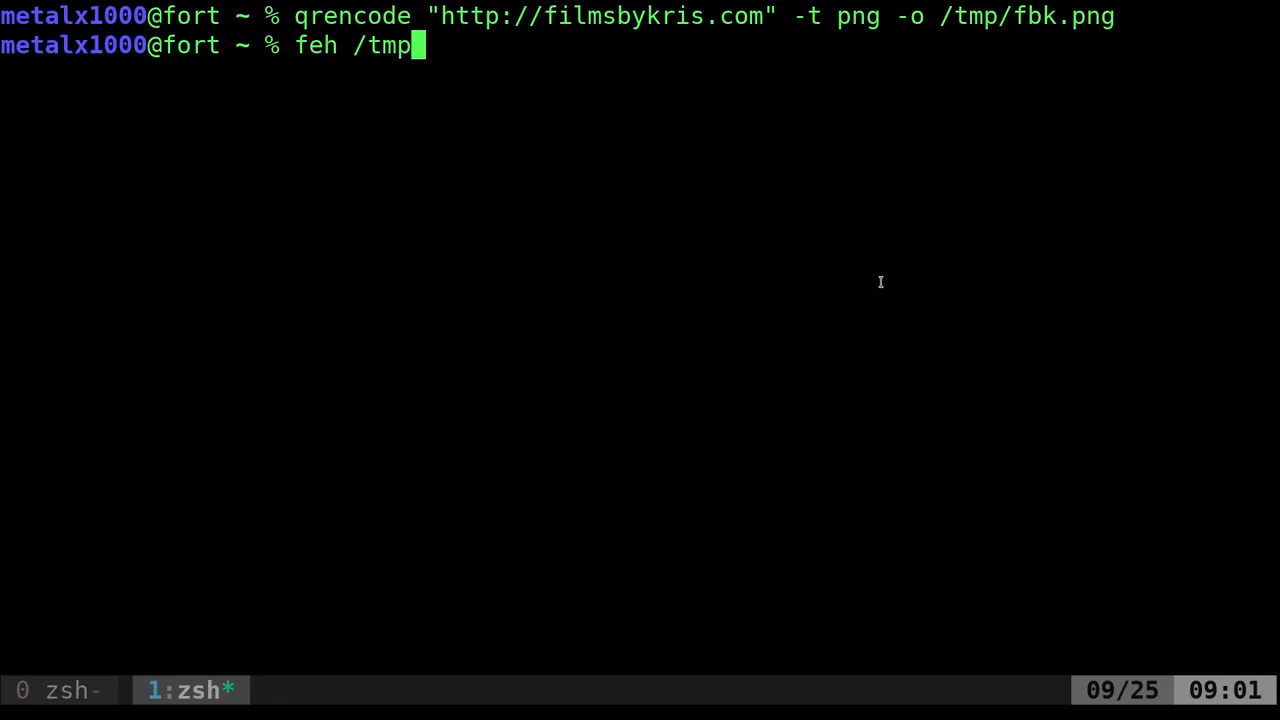
{"action": "type", "text": "/fbk.png"}
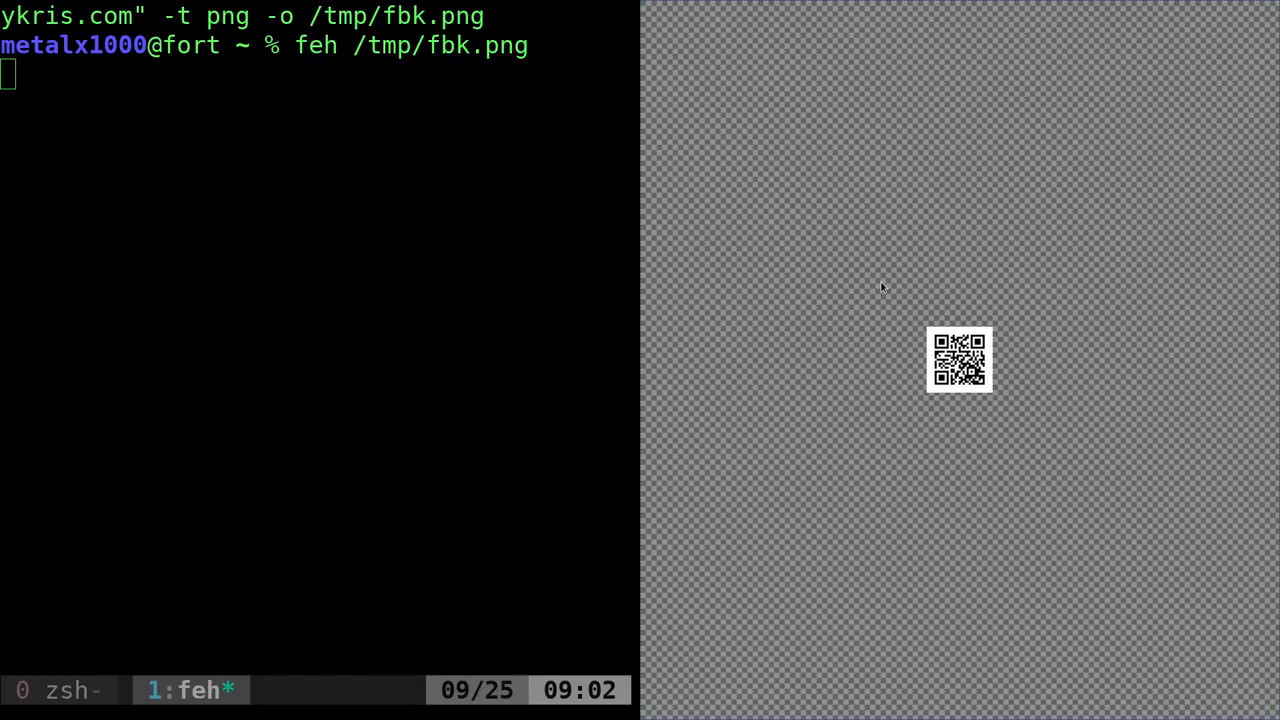
{"action": "mouse_move", "coordinate": [898, 272]}
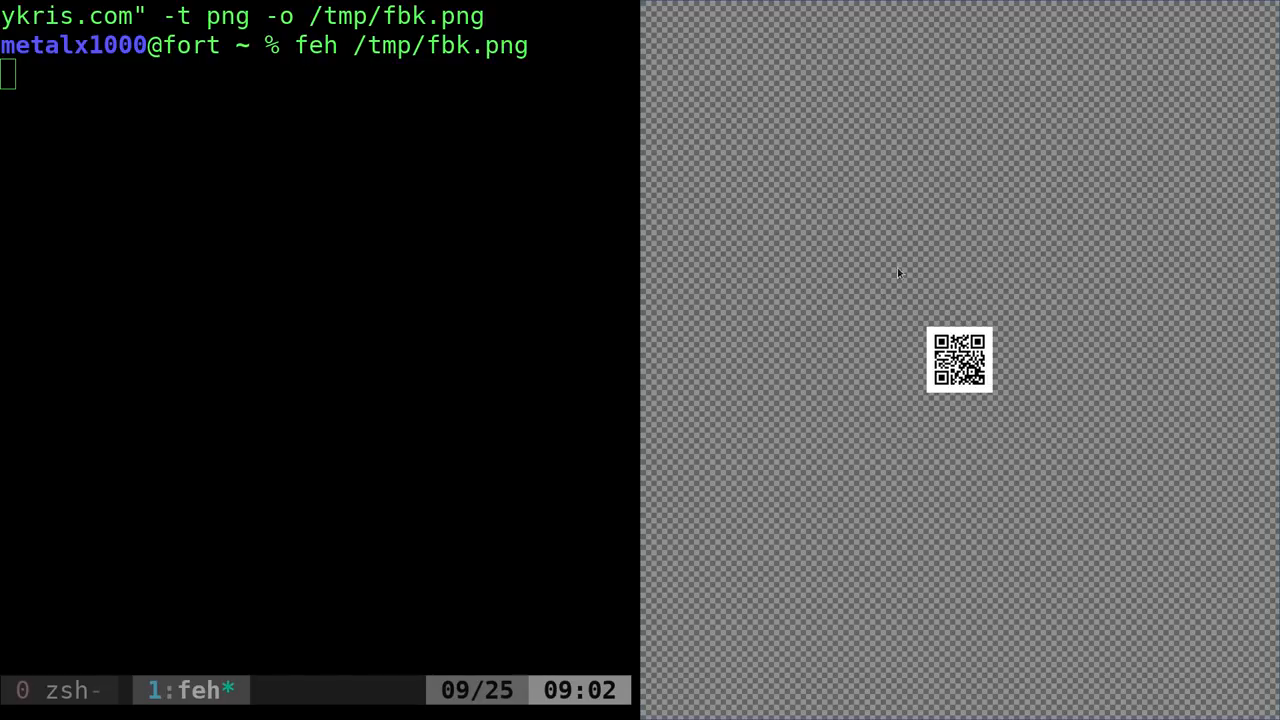
- Quit feh and rerun the filmsbykris.com qrencode command with output type UTF8
{"action": "key", "text": "q"}
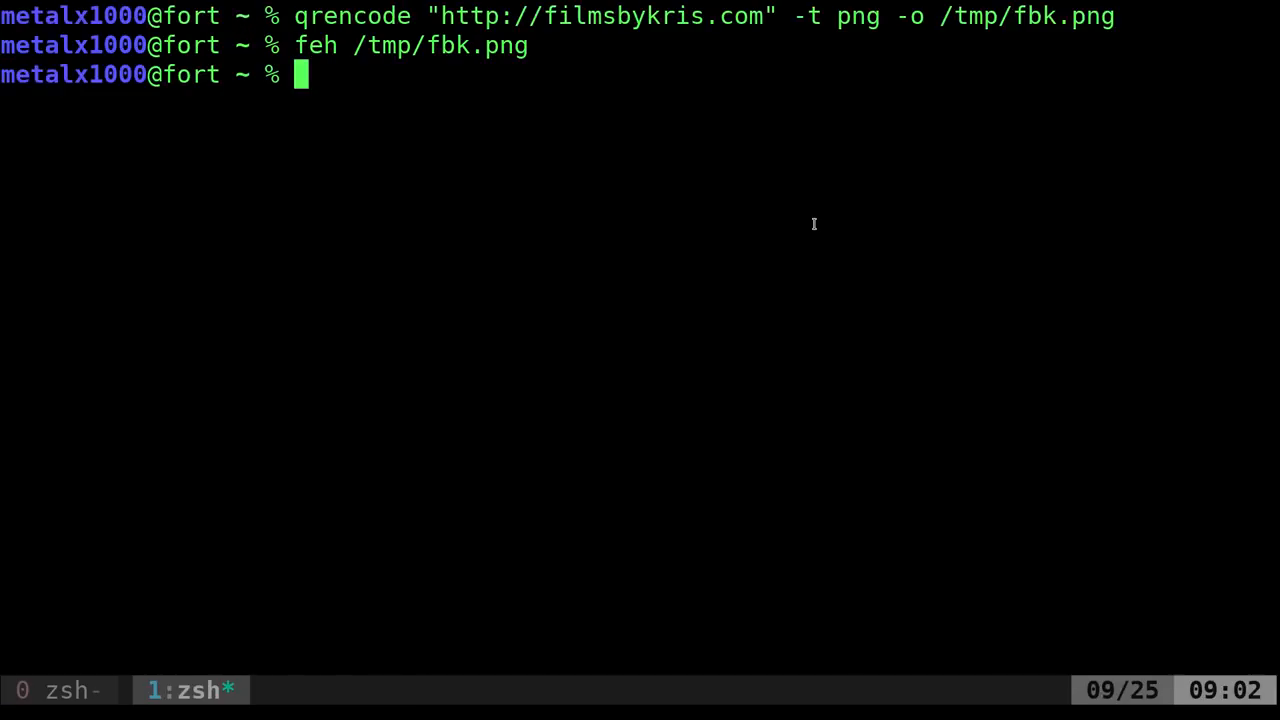
{"action": "mouse_move", "coordinate": [820, 218]}
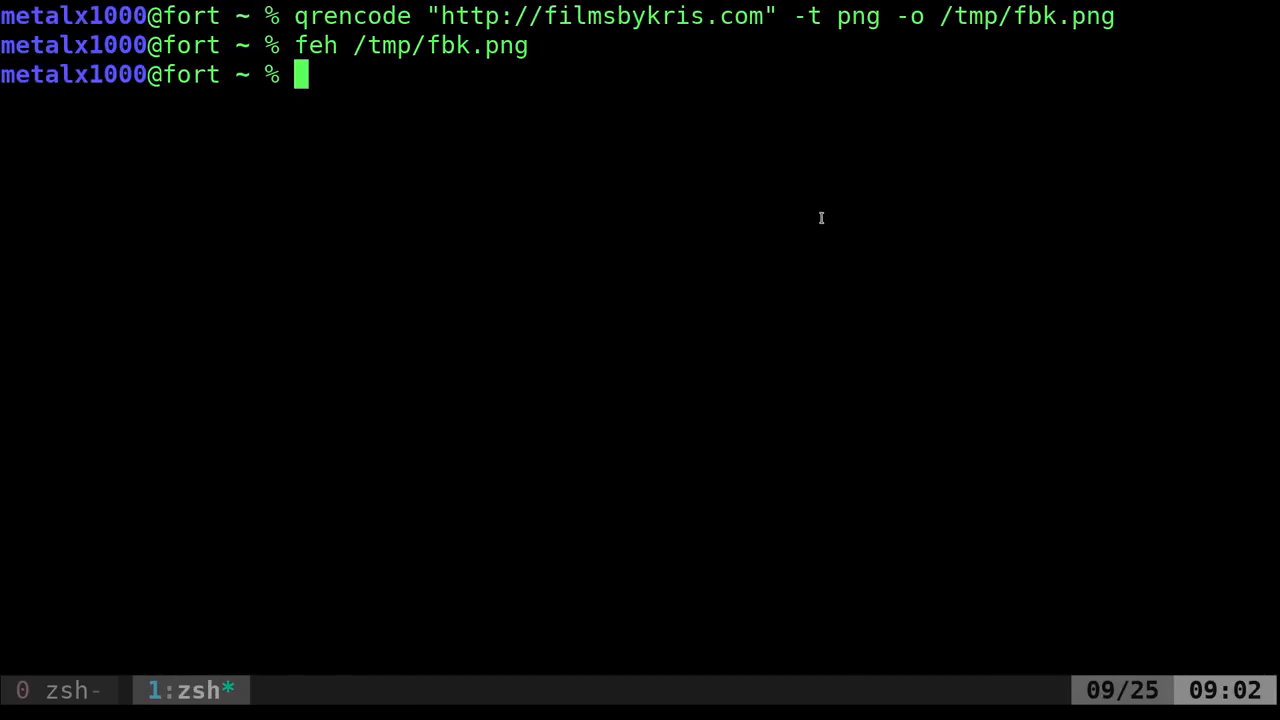
{"action": "mouse_move", "coordinate": [963, 206]}
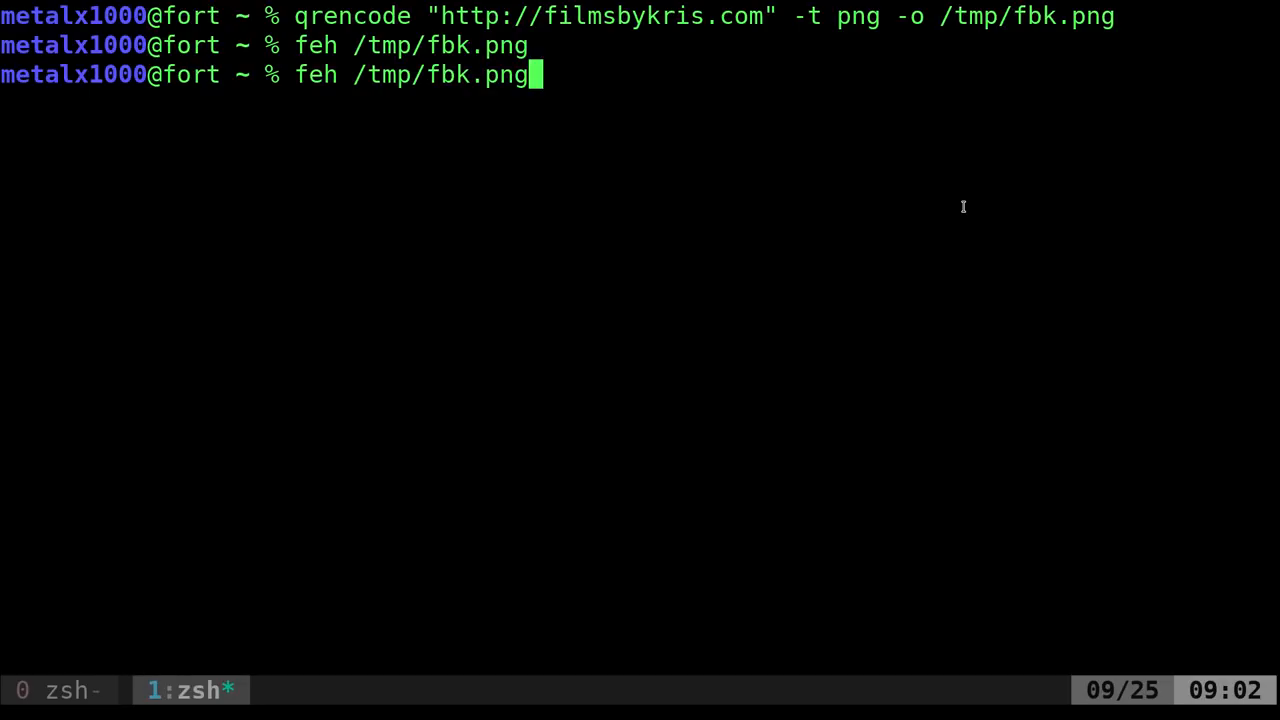
{"action": "key", "text": "Up"}
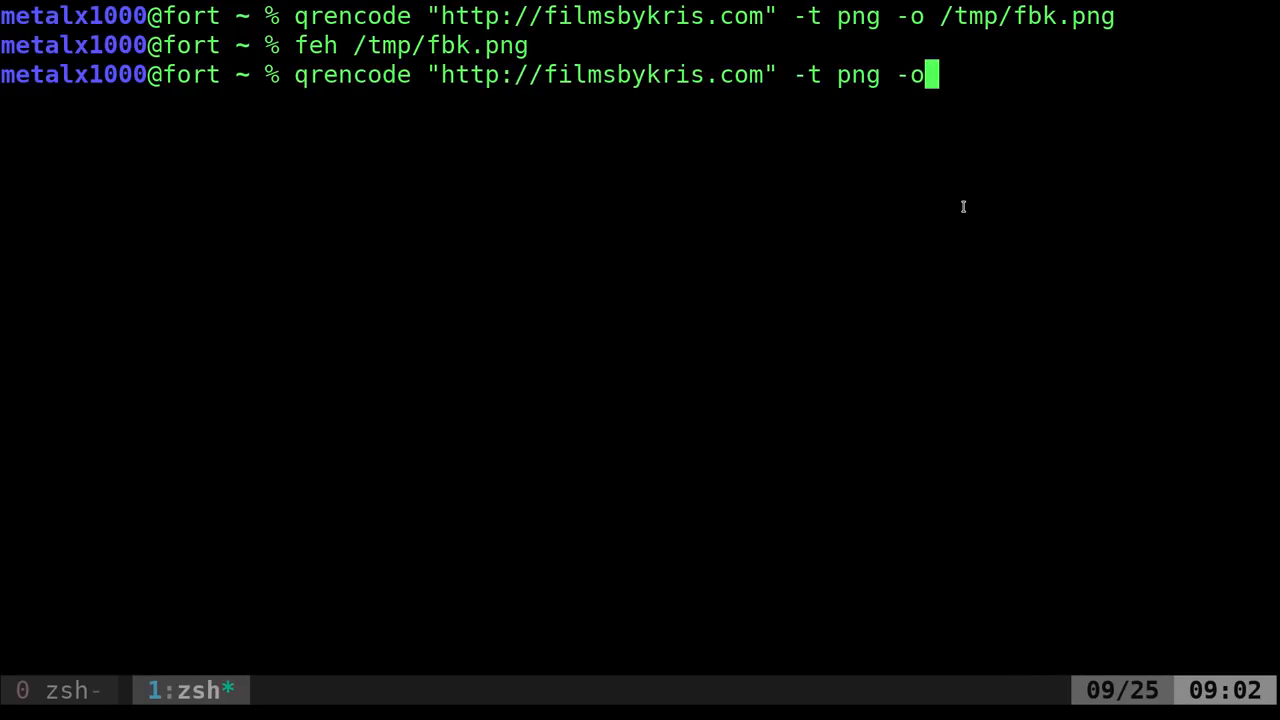
{"action": "key", "text": "BackSpace"}
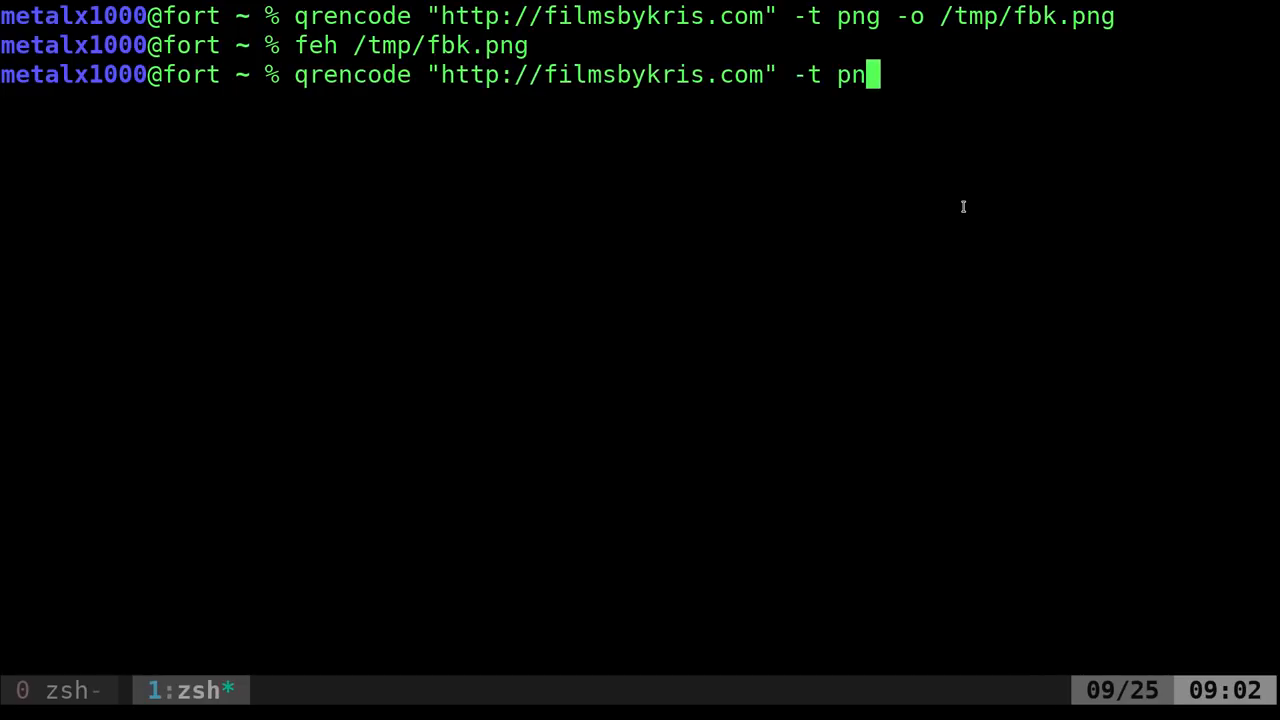
{"action": "key", "text": "BackSpace"}
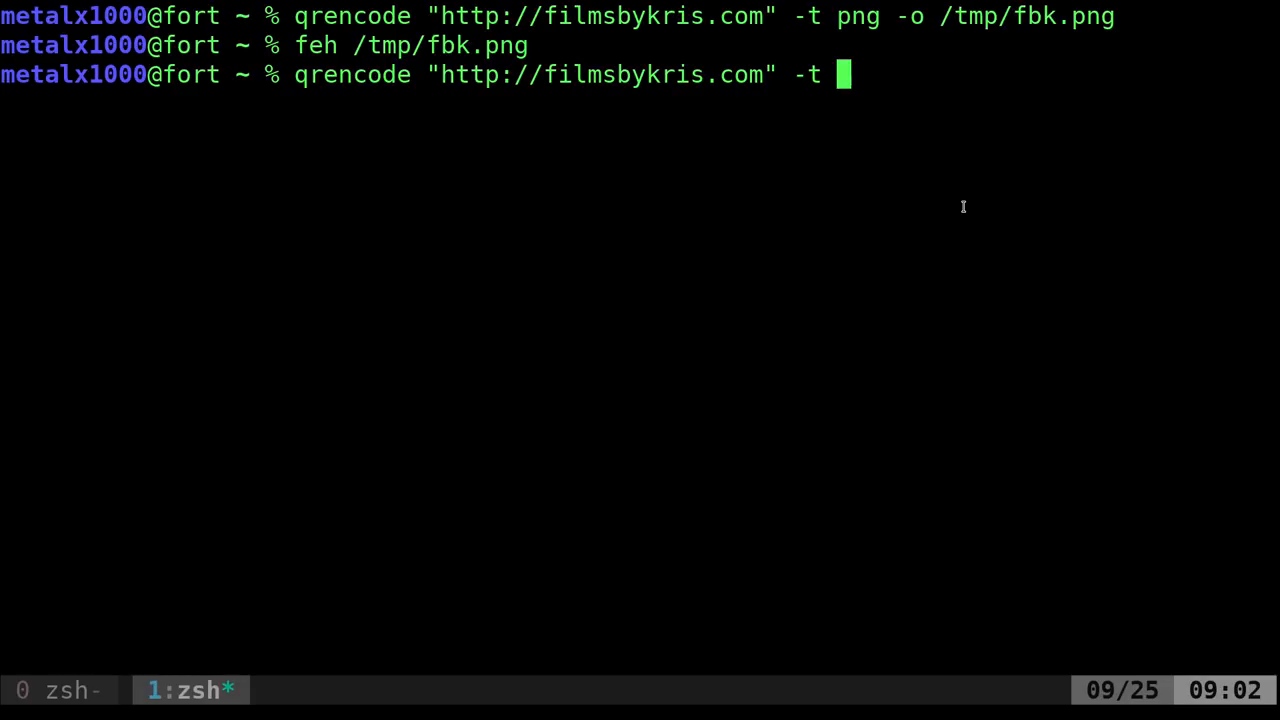
{"action": "type", "text": "UTF"}
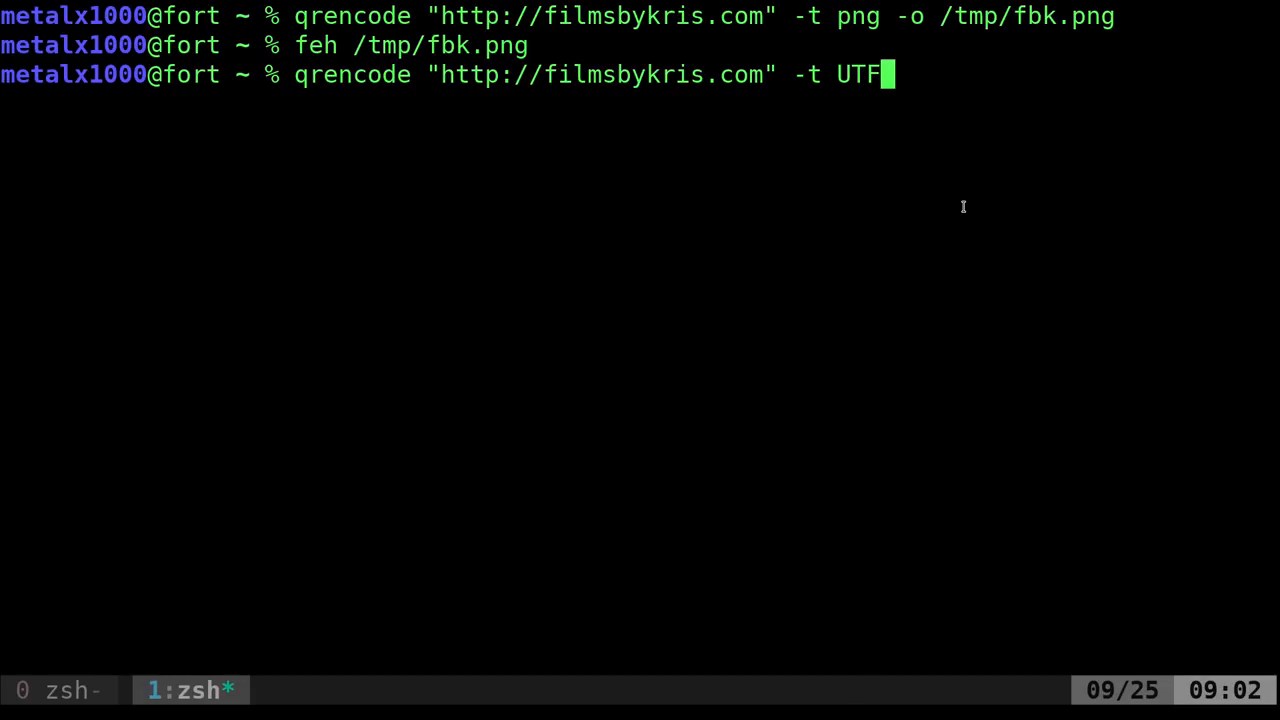
{"action": "type", "text": "8"}
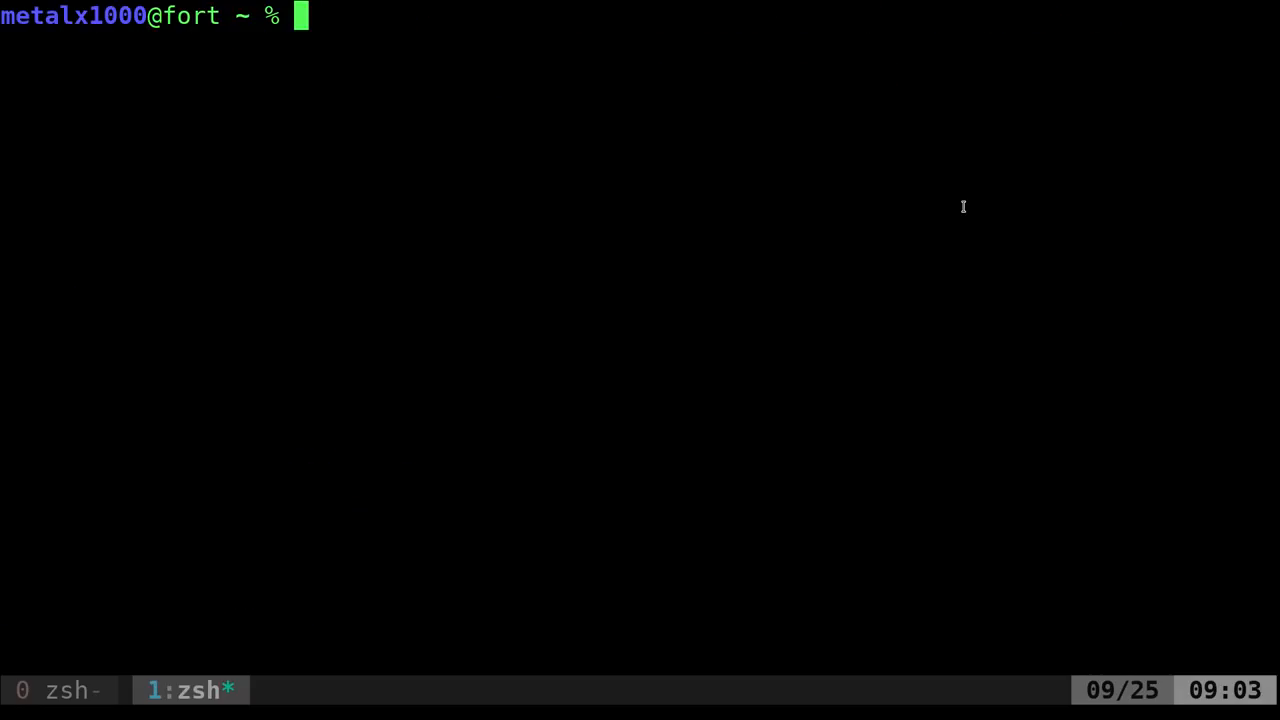
- Print the filmsbykris.com QR code with -t ASCII, then with inverted -t ASCIIi
{"action": "type", "text": "qrencode \"http://filmsbykris.com\" -t"}
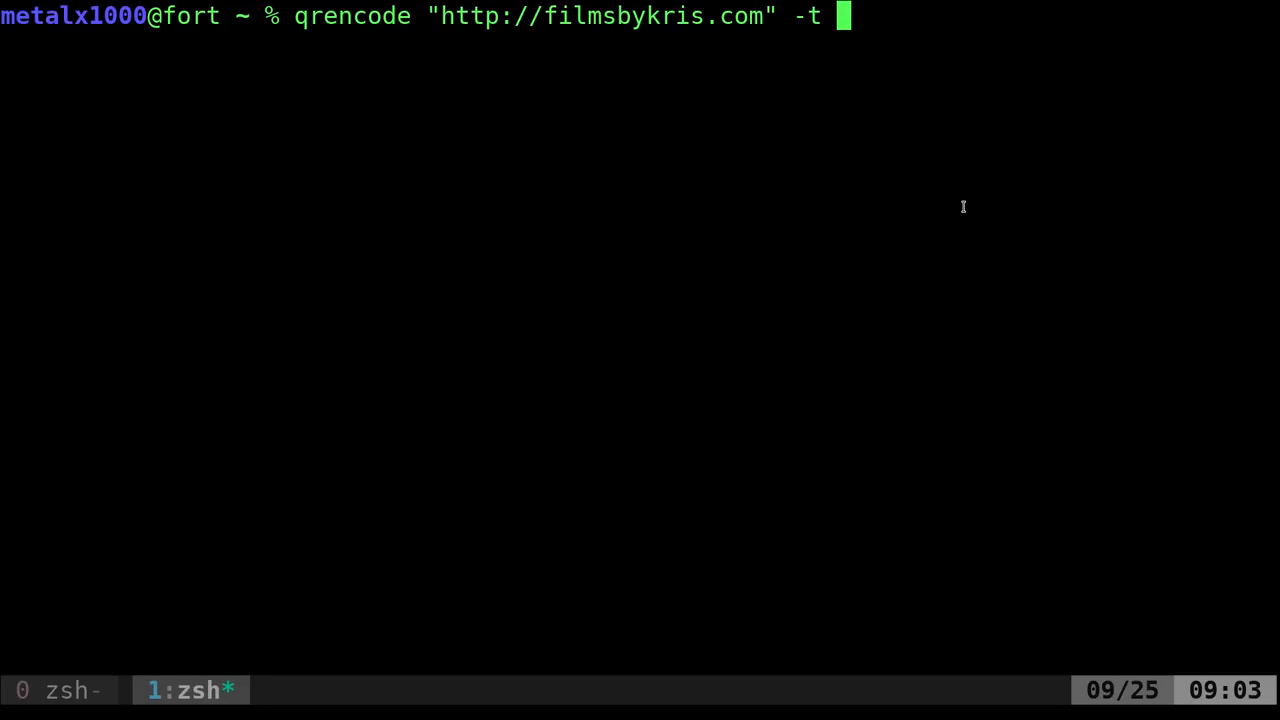
{"action": "type", "text": "A"}
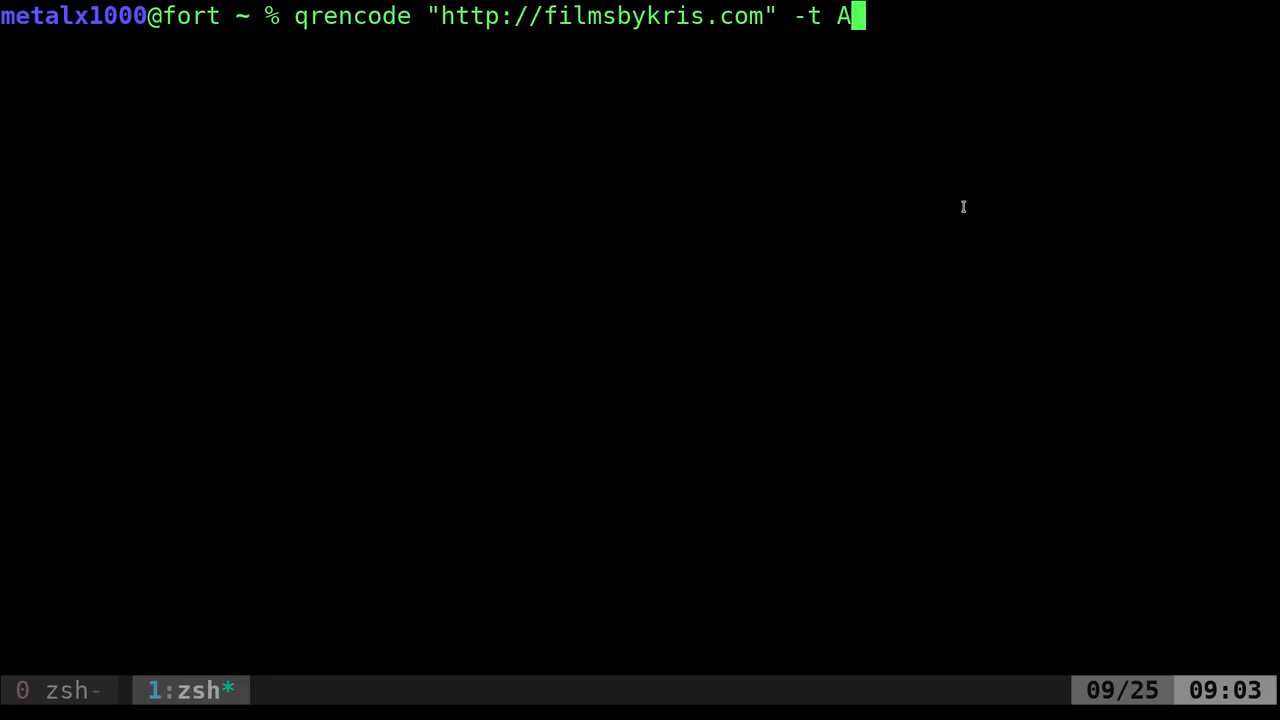
{"action": "type", "text": "SC"}
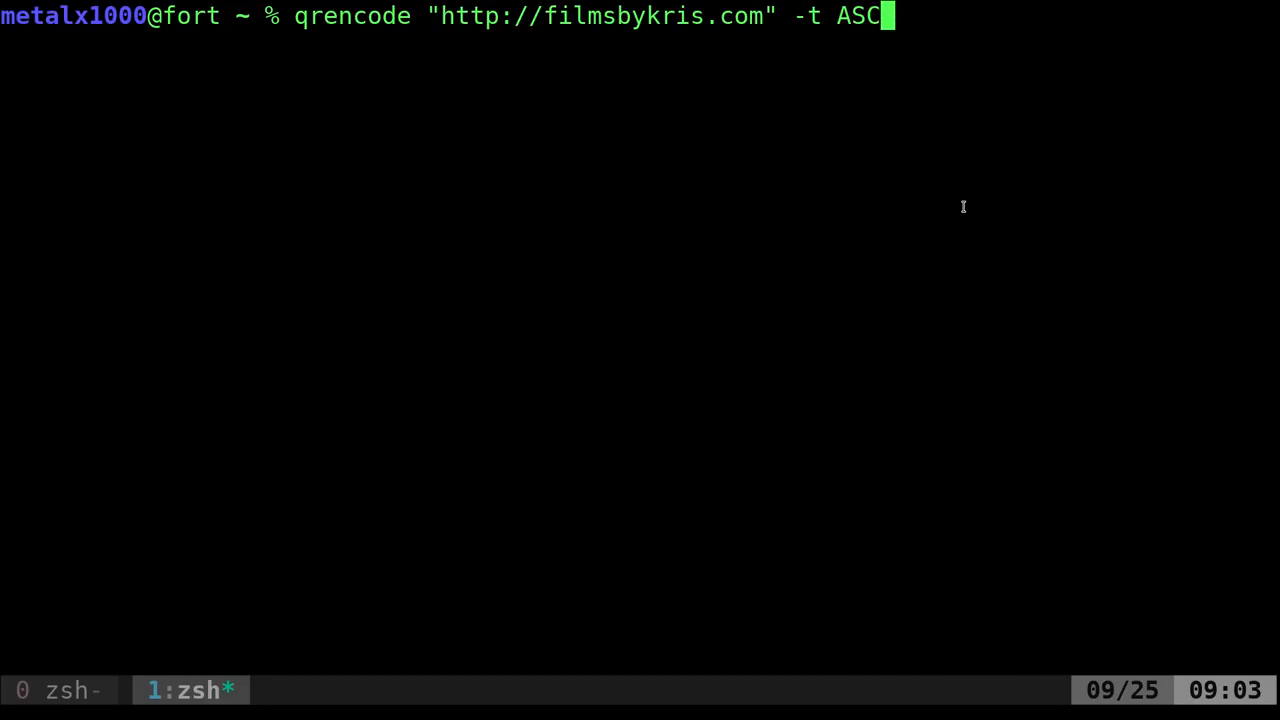
{"action": "type", "text": "II"}
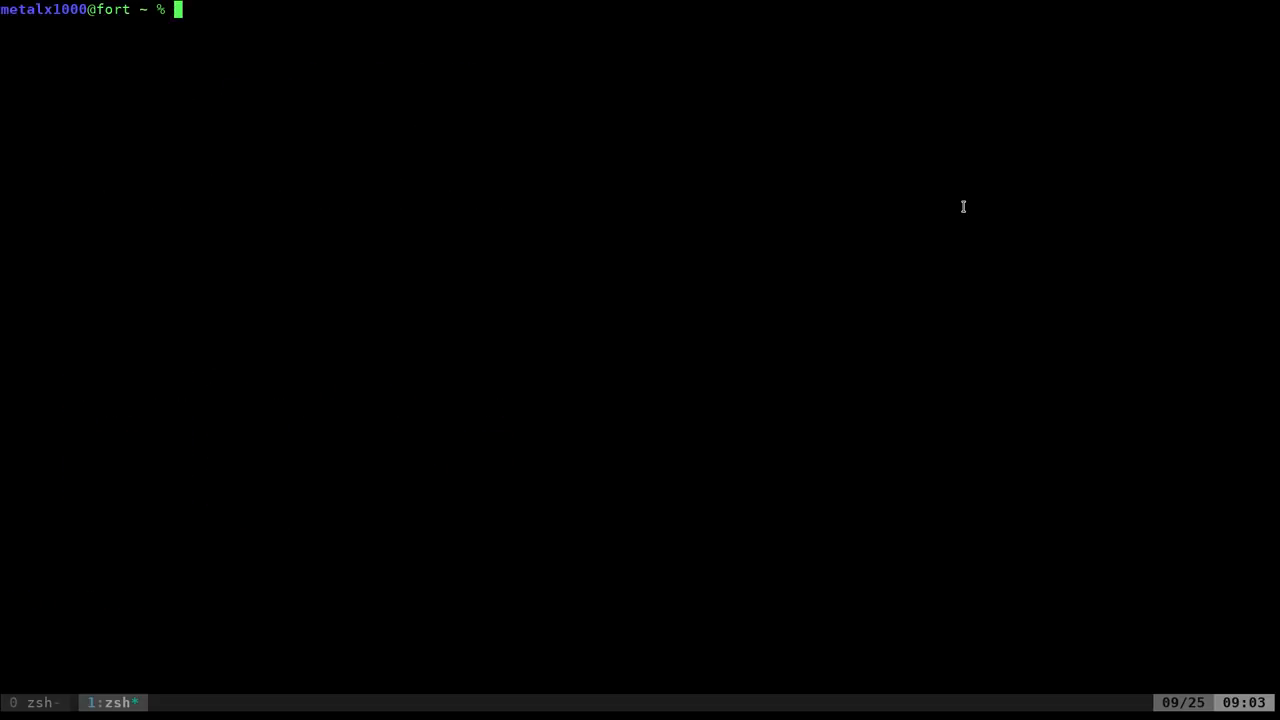
{"action": "type", "text": "qrencode \"http://filmsbykris.com\" -t ASCIIi"}
{"action": "type", "text": "man"}
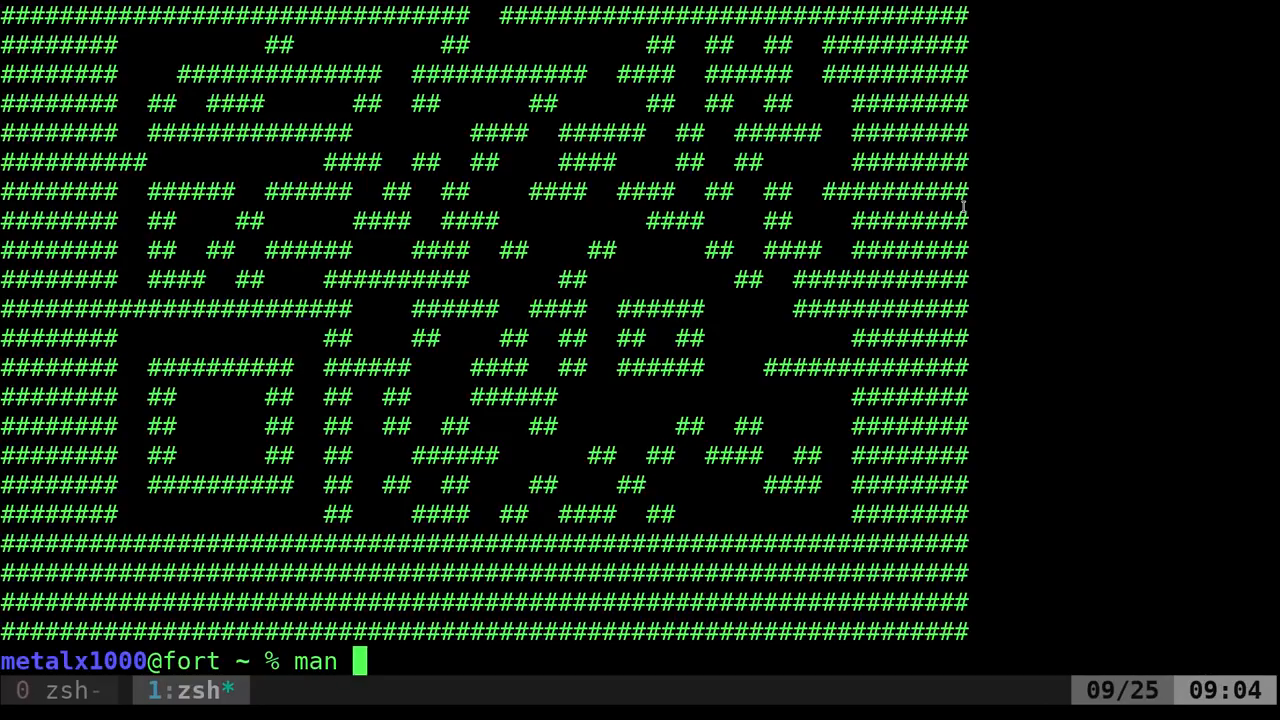
{"action": "type", "text": "qred"}
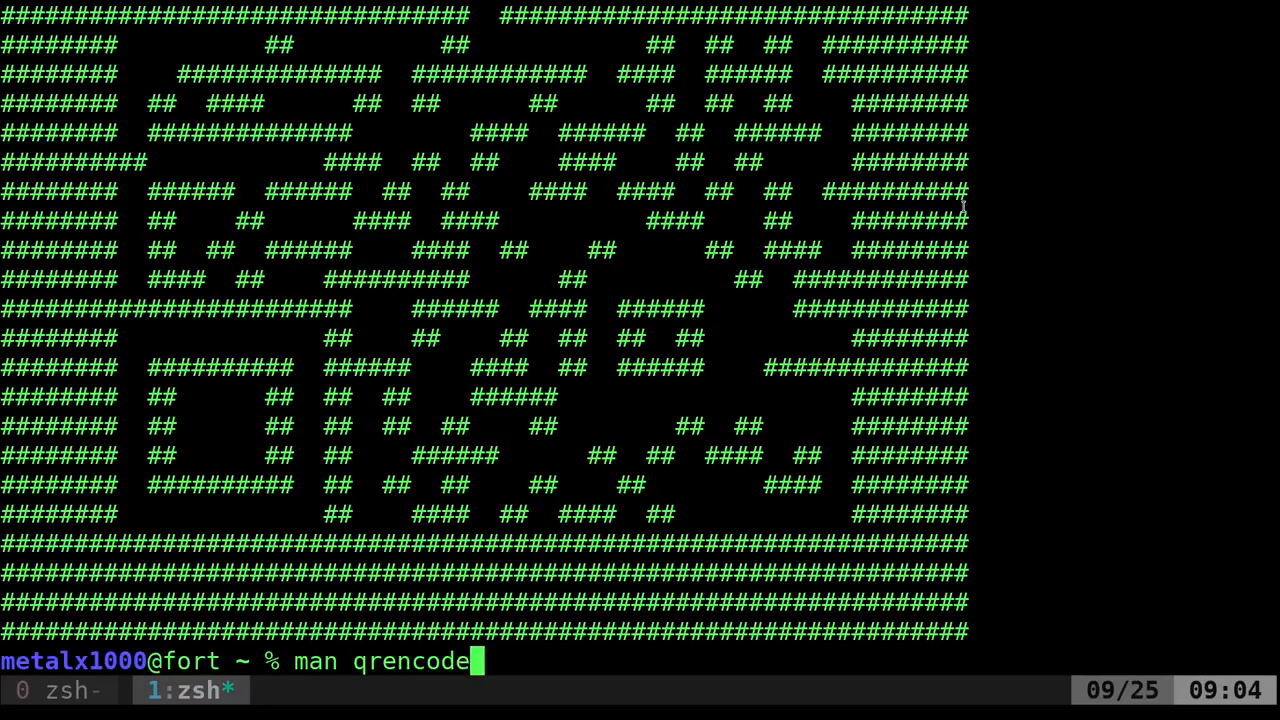
{"action": "key", "text": "Return"}
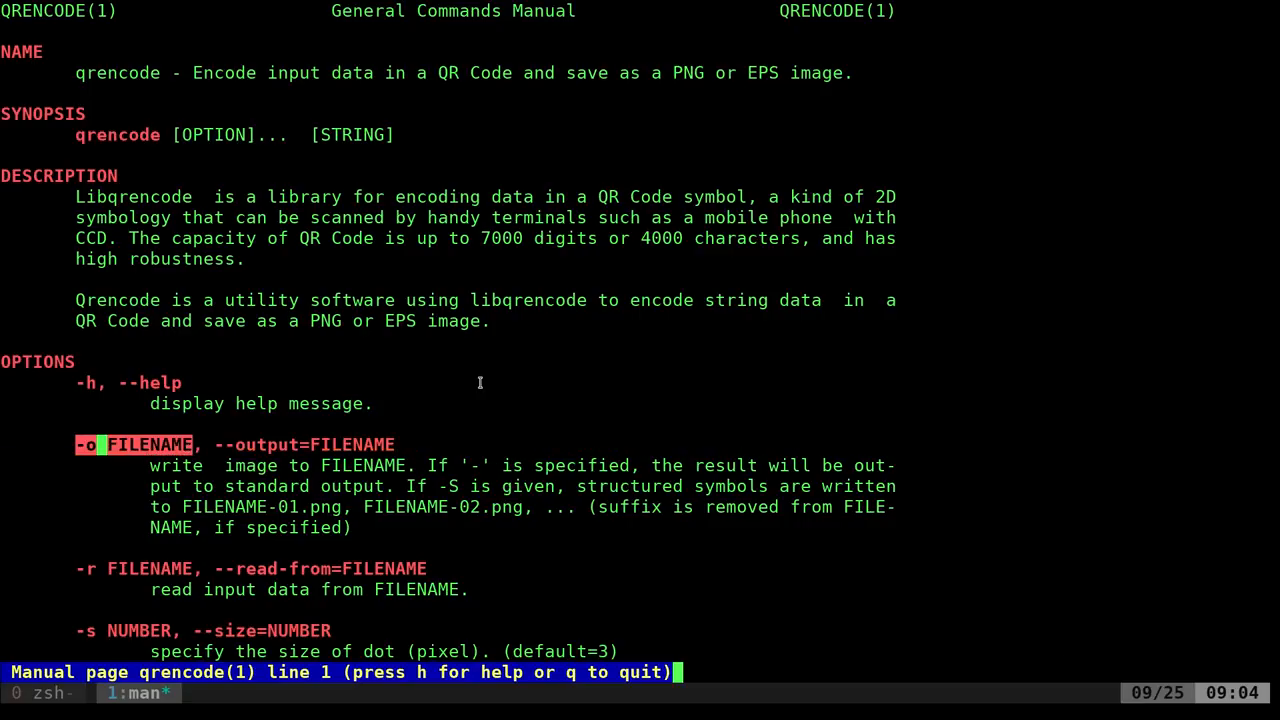
{"action": "scroll", "scroll_direction": "down", "scroll_amount": 3}
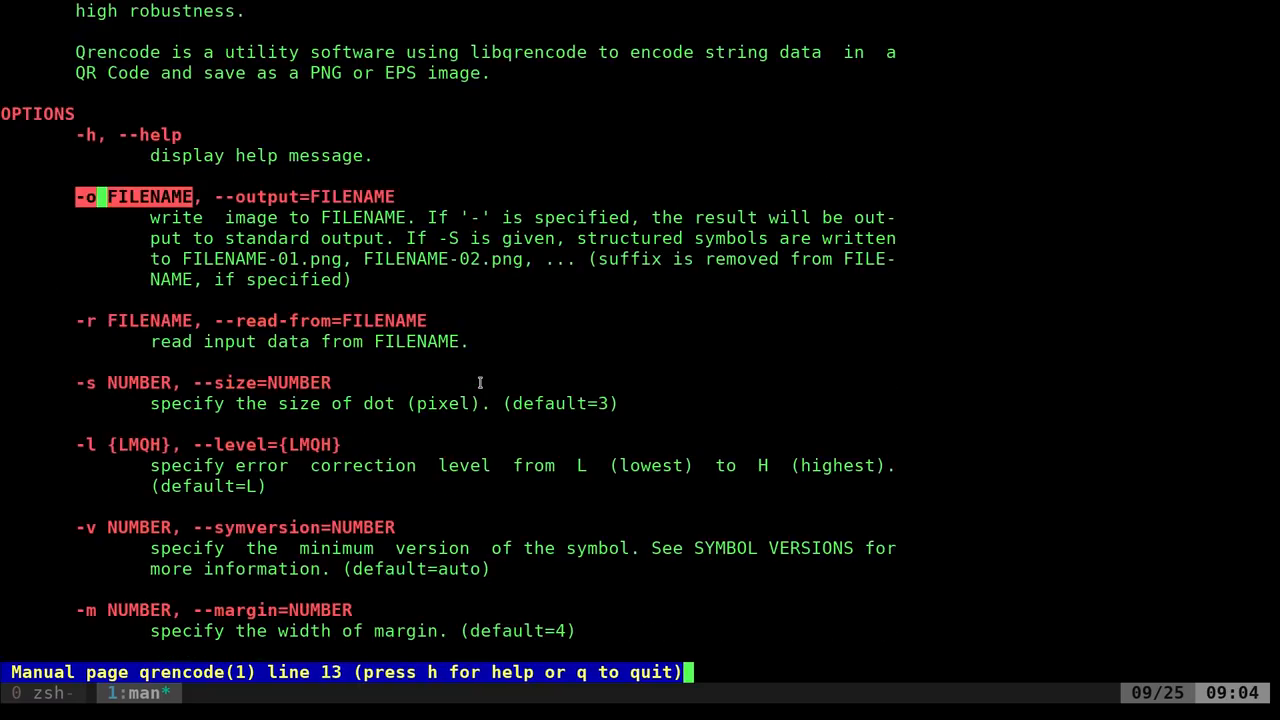
{"action": "scroll", "scroll_direction": "down", "scroll_amount": 3}
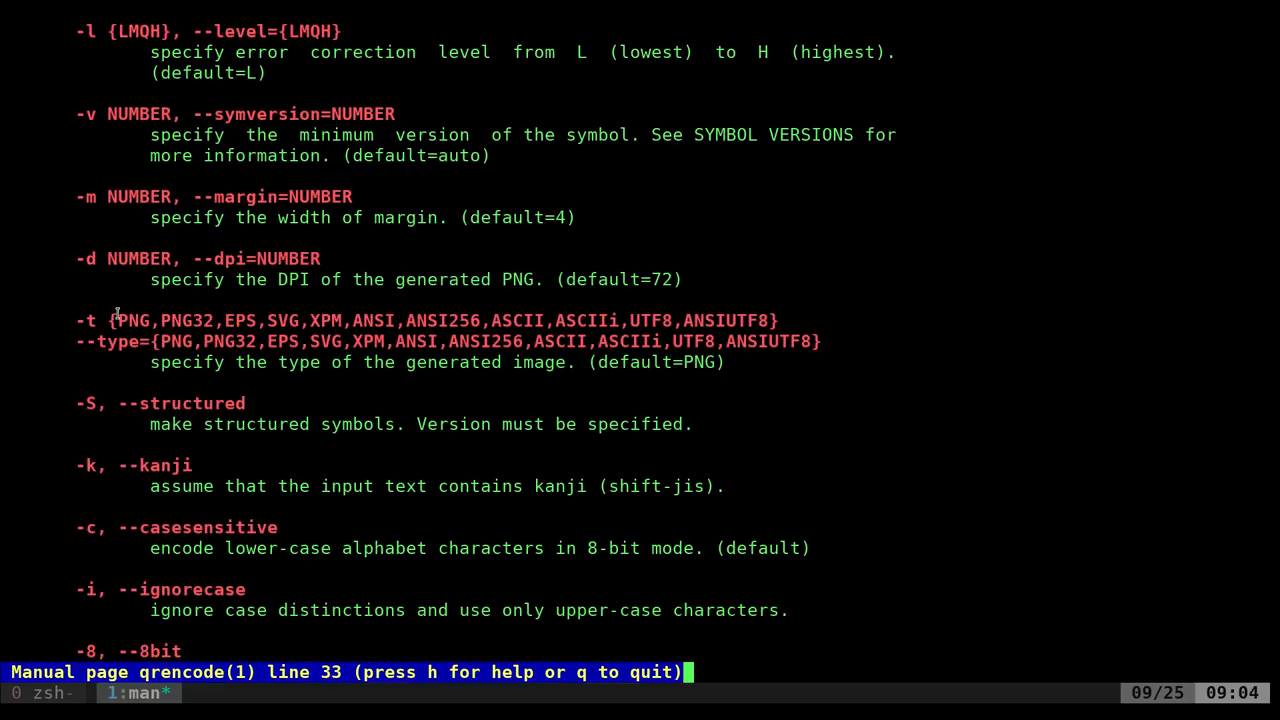
{"action": "mouse_move", "coordinate": [245, 260]}
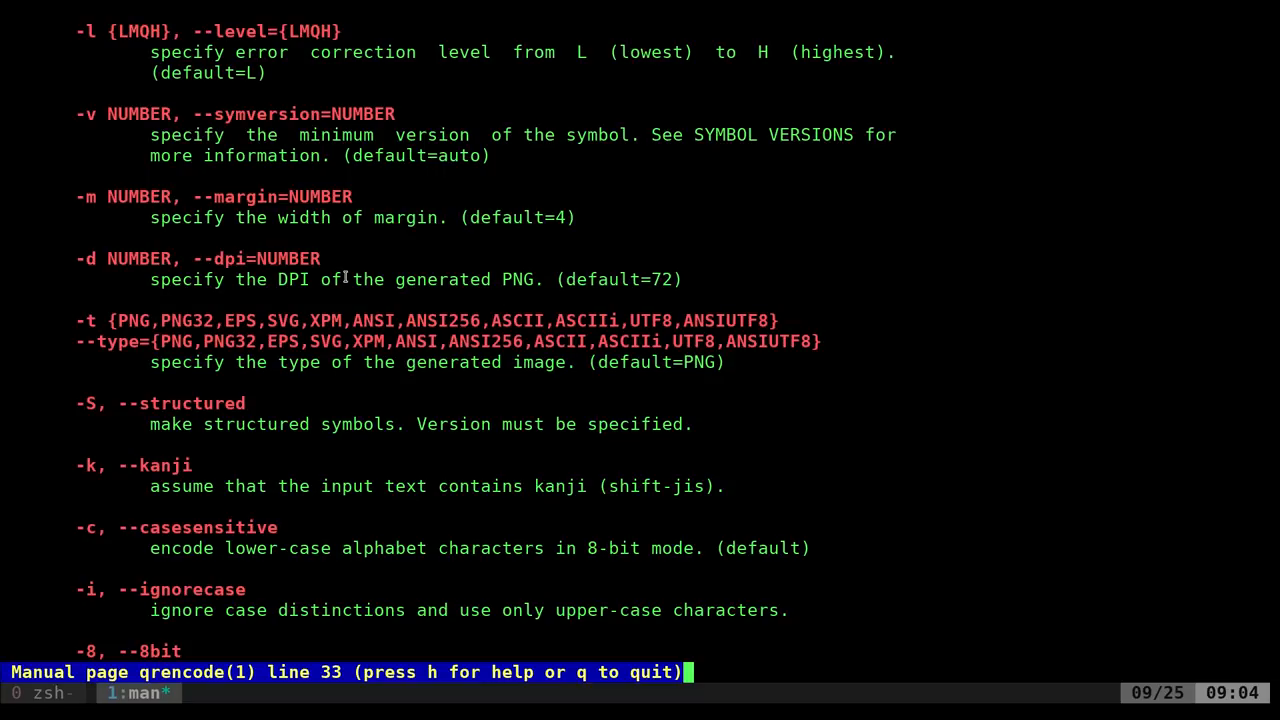
{"action": "mouse_move", "coordinate": [525, 277]}
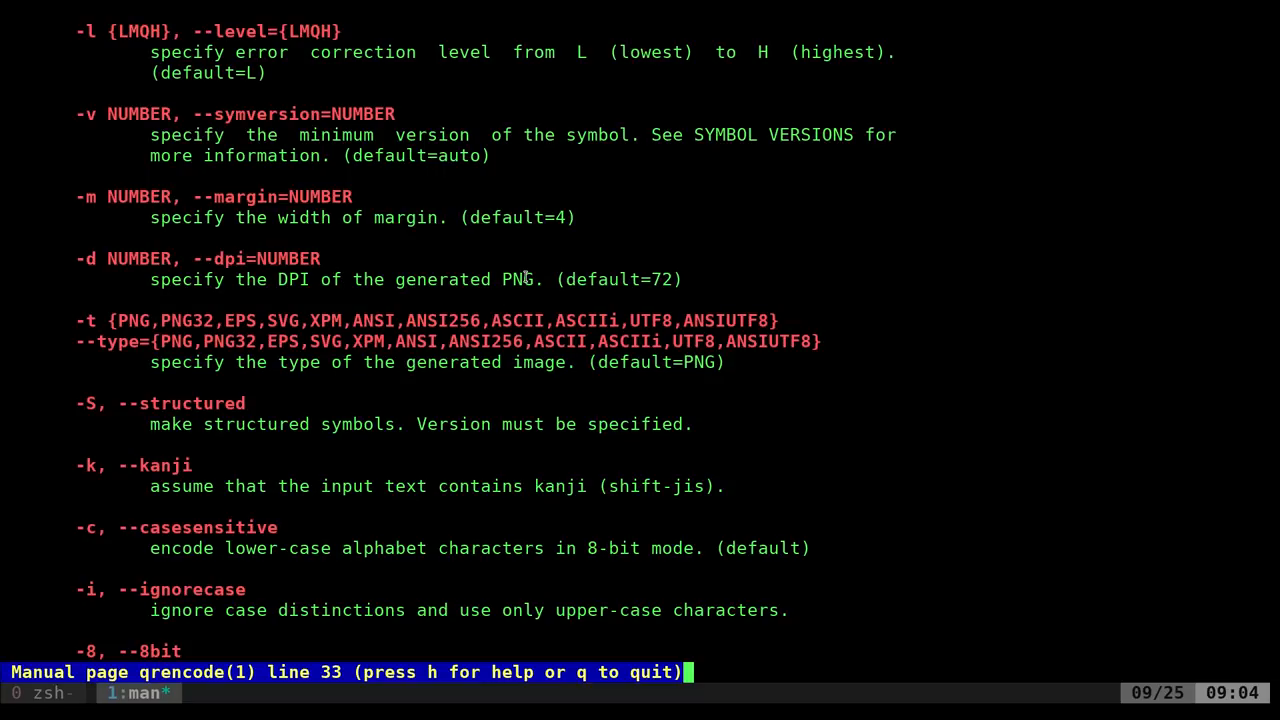
{"action": "mouse_move", "coordinate": [461, 291]}
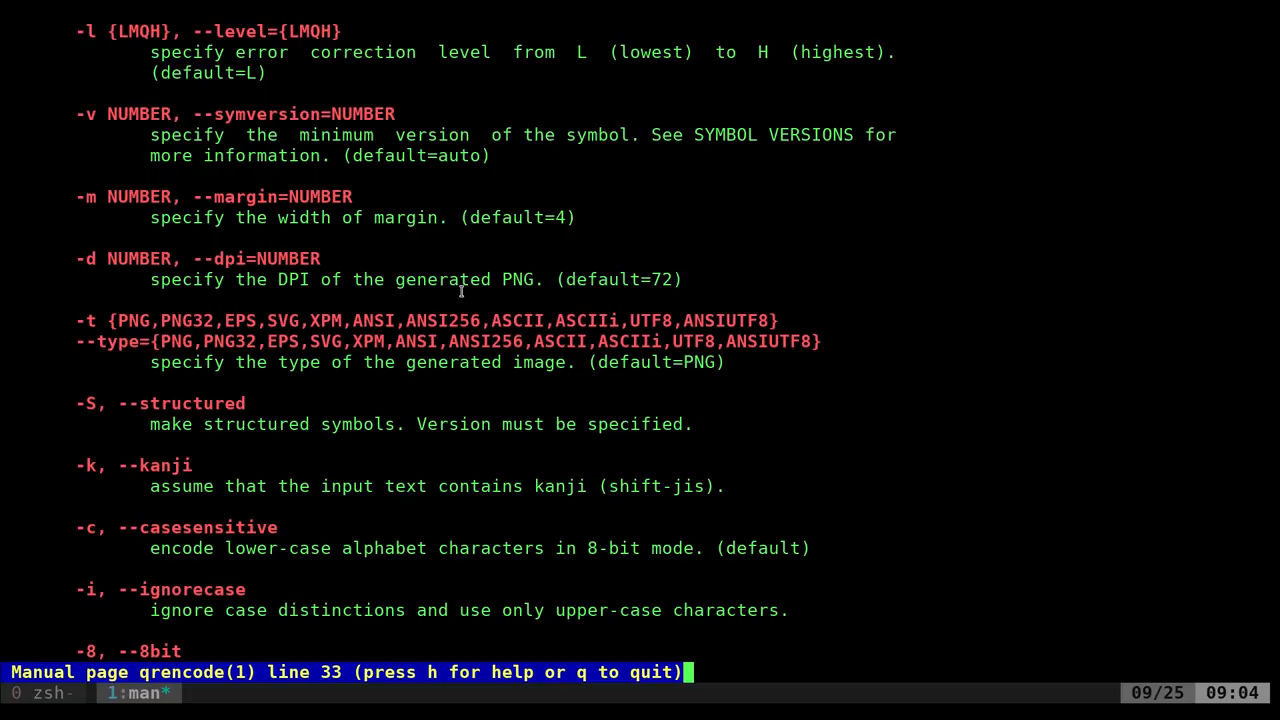
{"action": "mouse_move", "coordinate": [103, 324]}
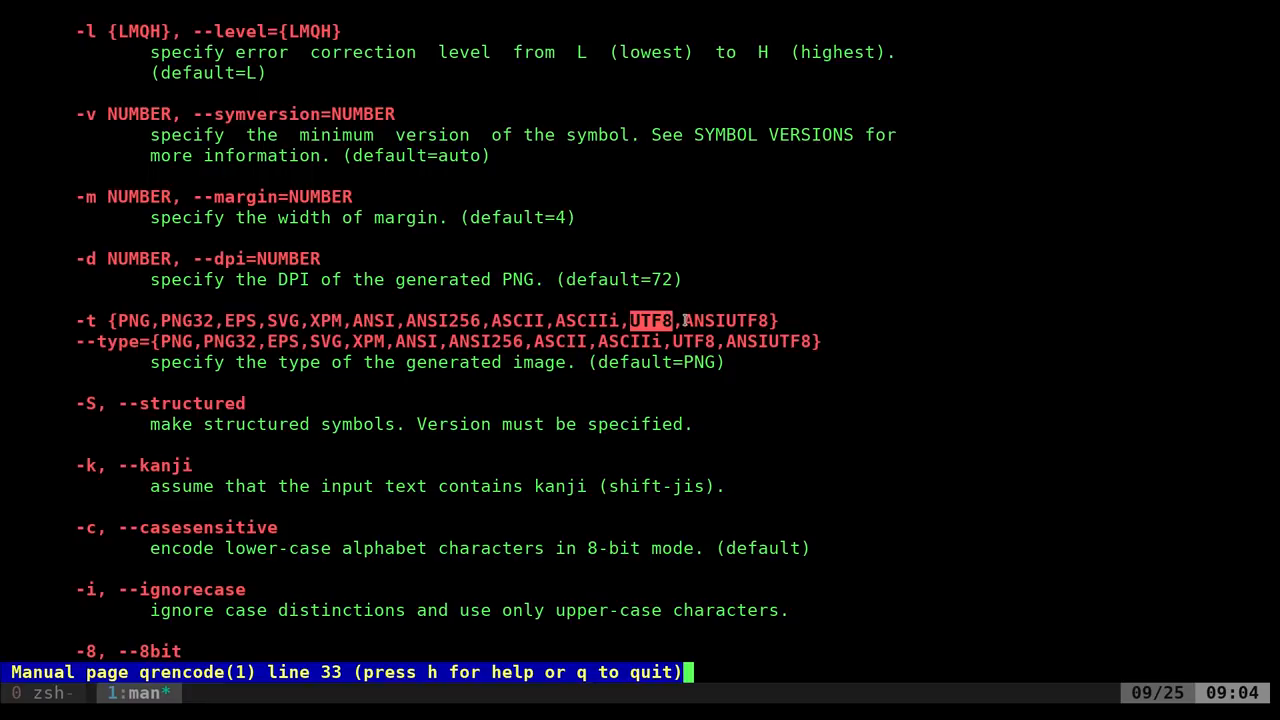
{"action": "key", "text": "n"}
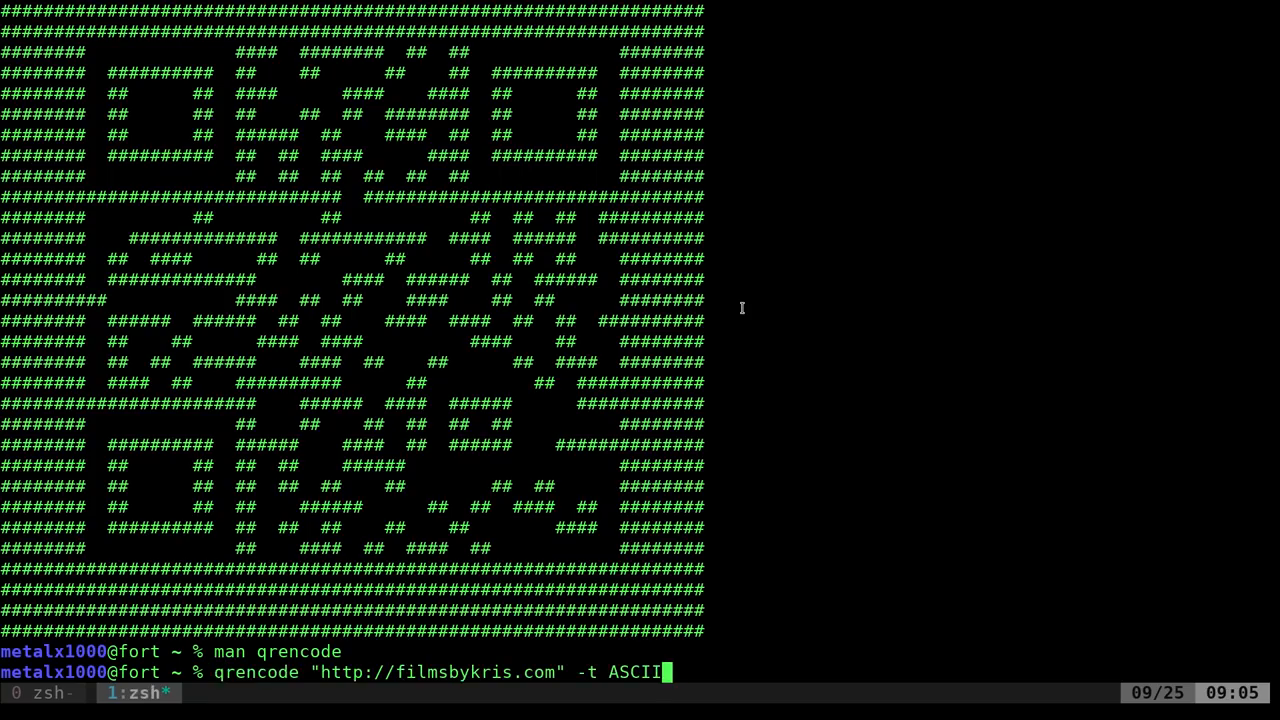
- Print the QR code as UTF8 and ANSIUTF8, then reopen the qrencode manual
{"action": "type", "text": "UTF8"}
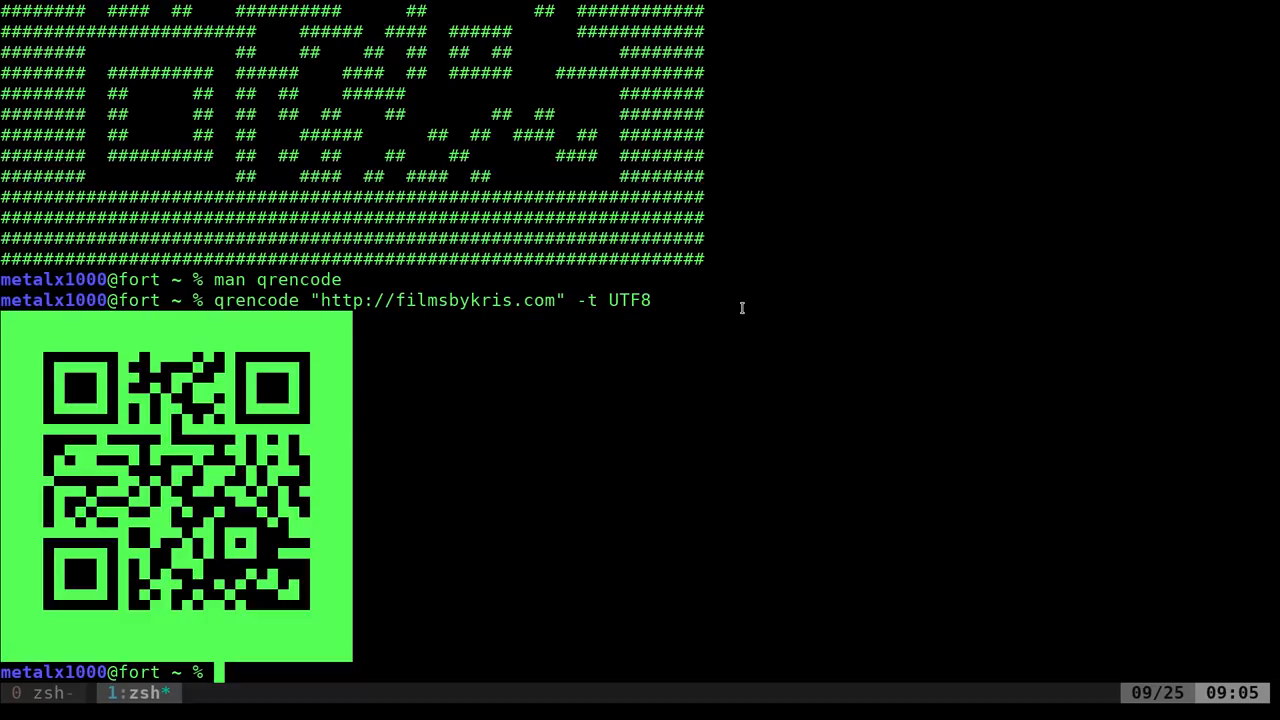
{"action": "key", "text": "Up"}
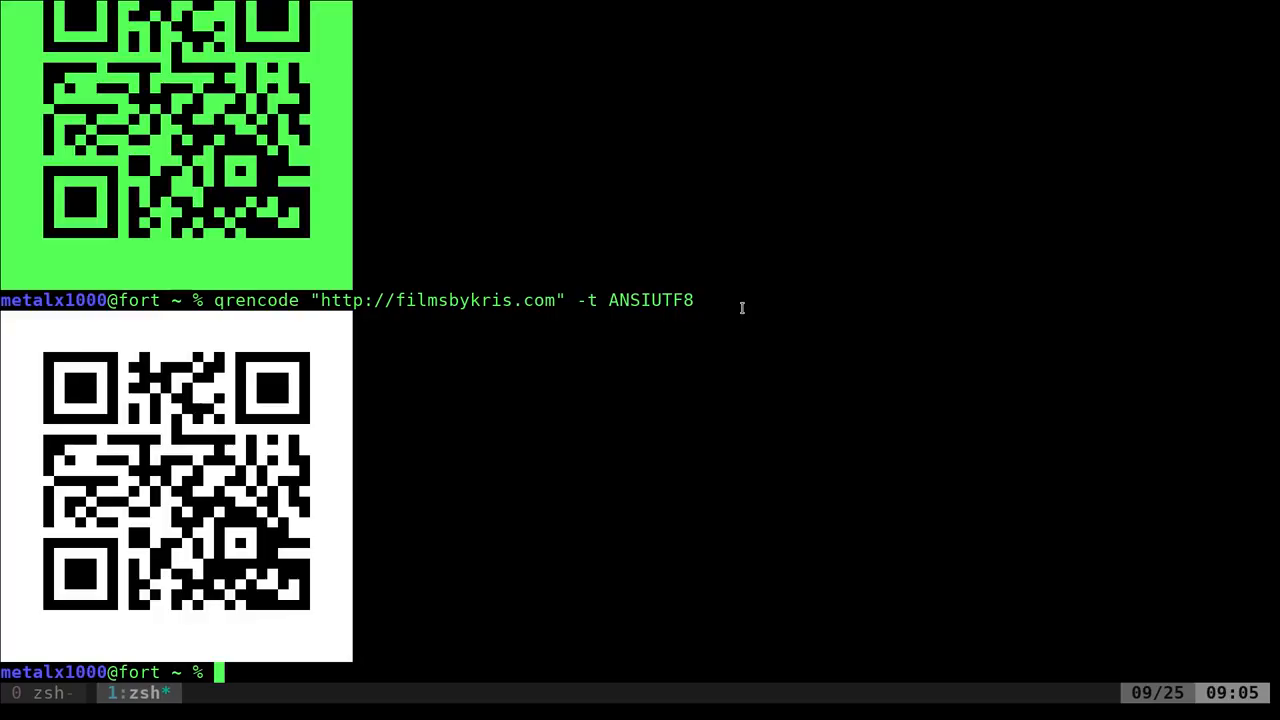
{"action": "type", "text": "man qrencode"}
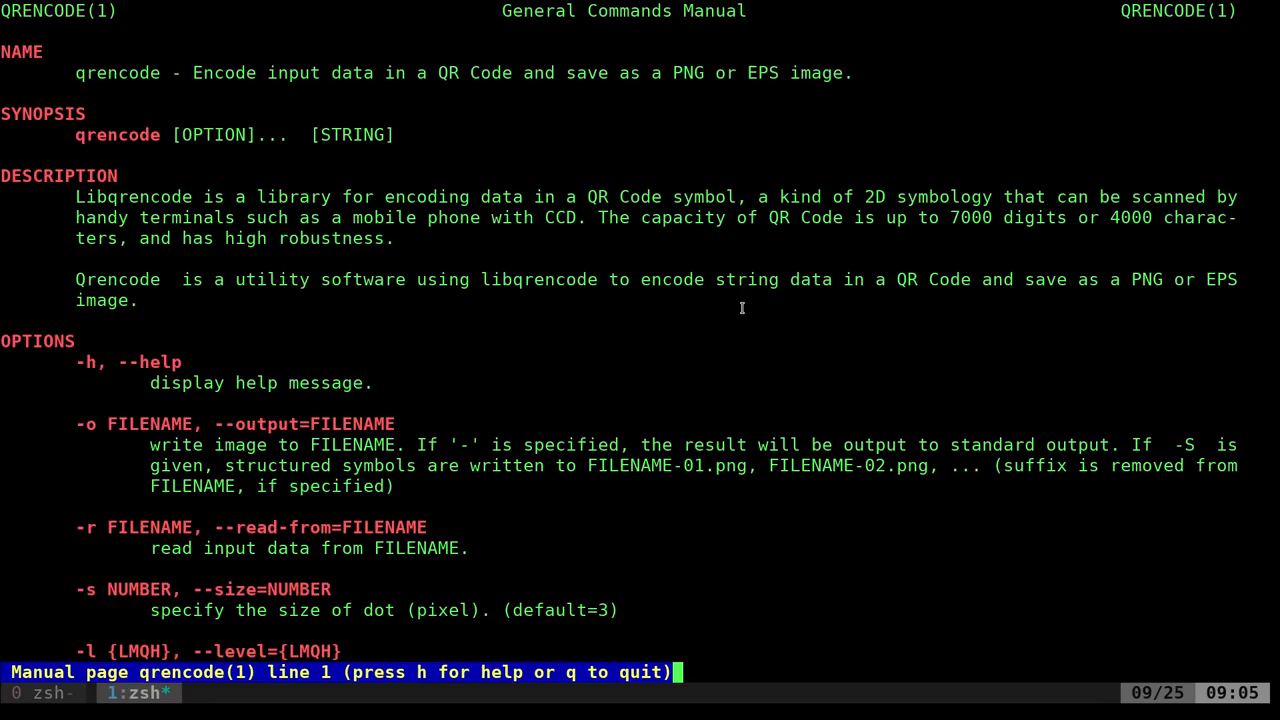
{"action": "scroll", "scroll_direction": "down", "scroll_amount": 3}
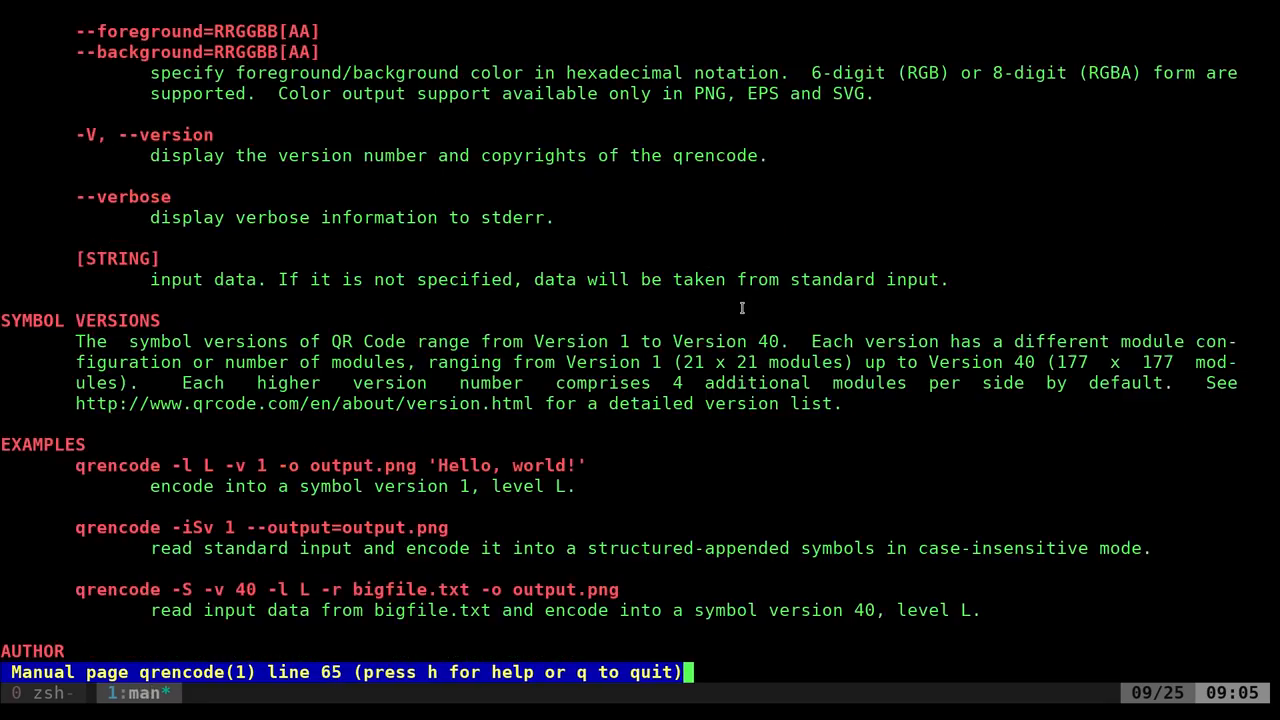
{"action": "mouse_move", "coordinate": [99, 493]}
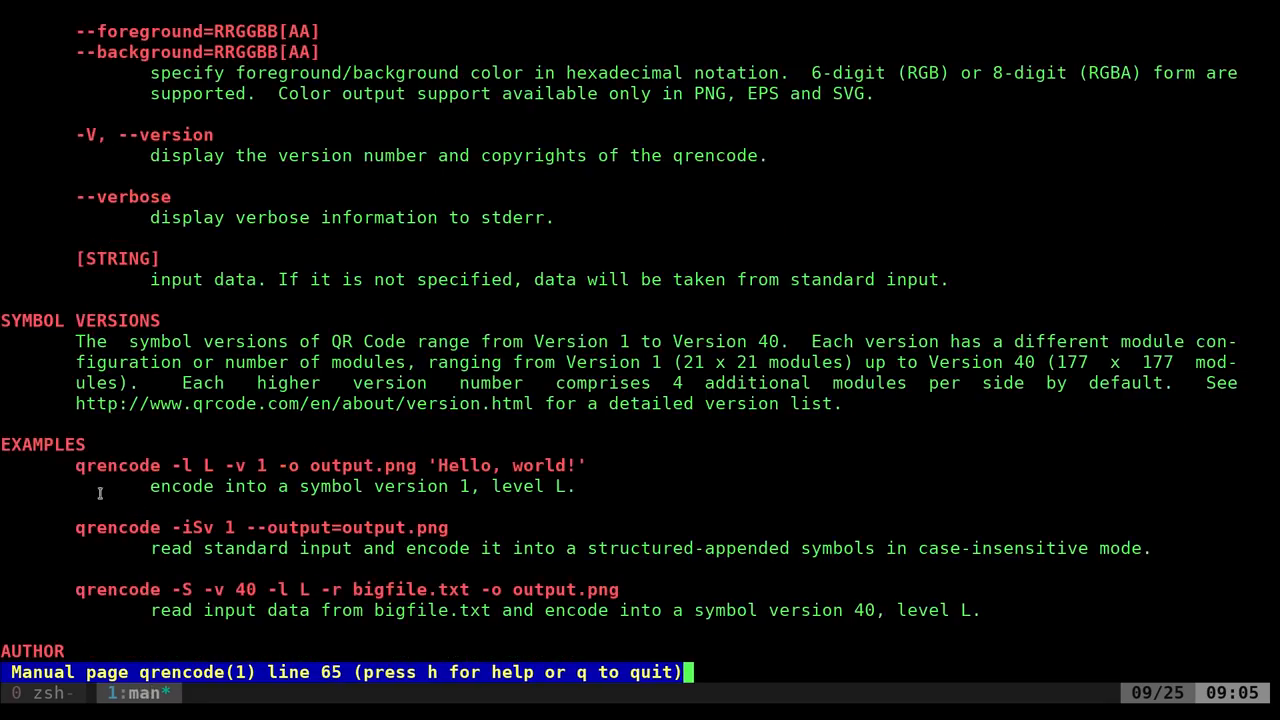
{"action": "mouse_move", "coordinate": [458, 613]}
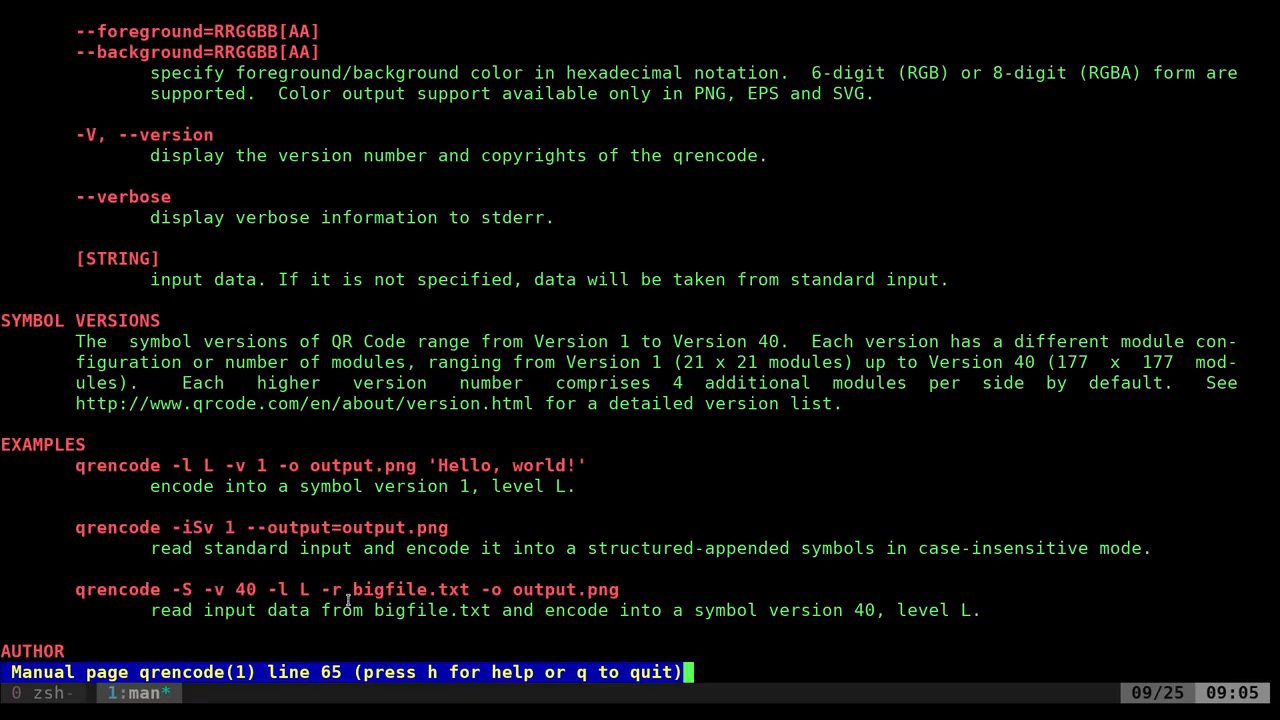
{"action": "double_click", "coordinate": [410, 589]}
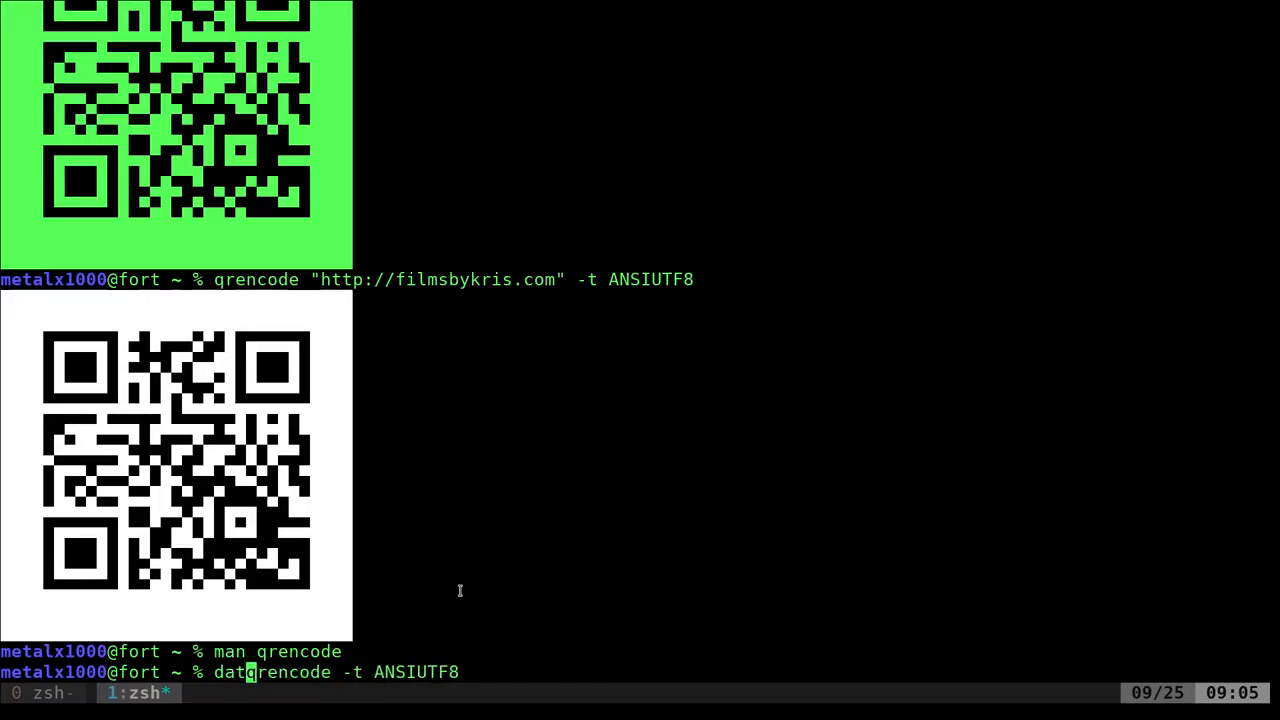
- Pipe date into qrencode -t ANSIUTF8 to show the date as a QR code
{"action": "type", "text": "e|"}
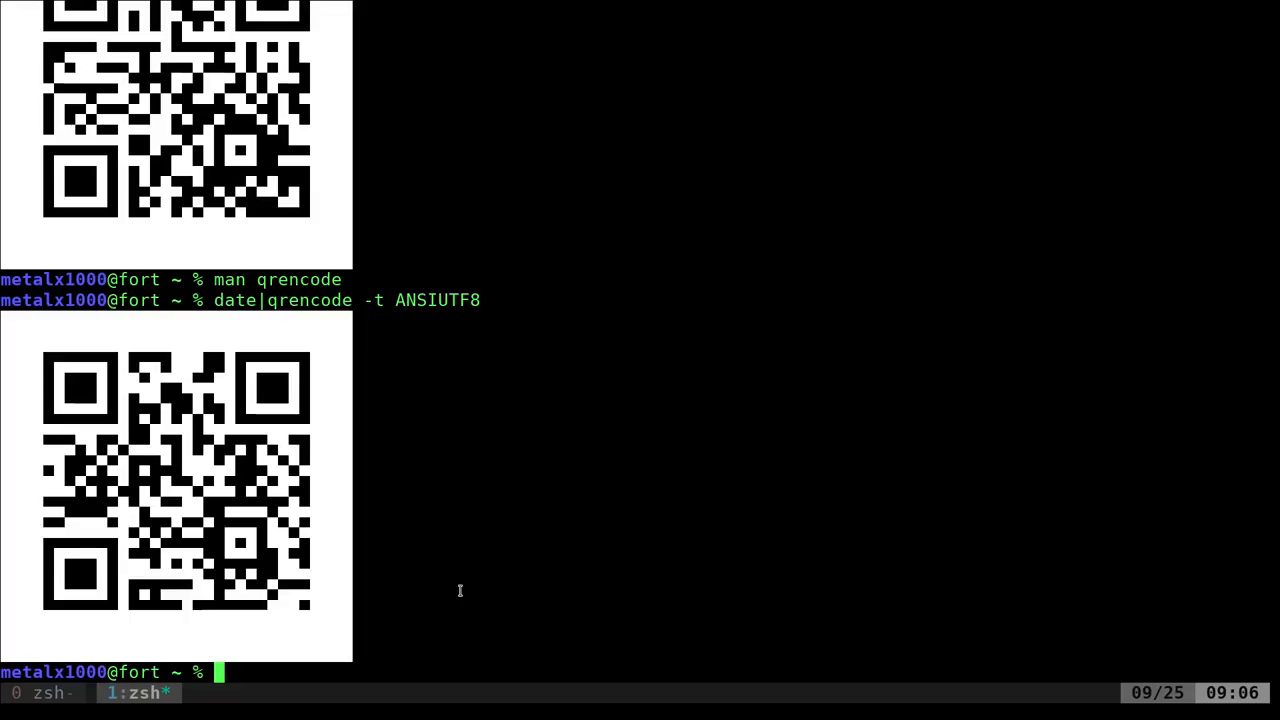
{"action": "mouse_move", "coordinate": [510, 521]}
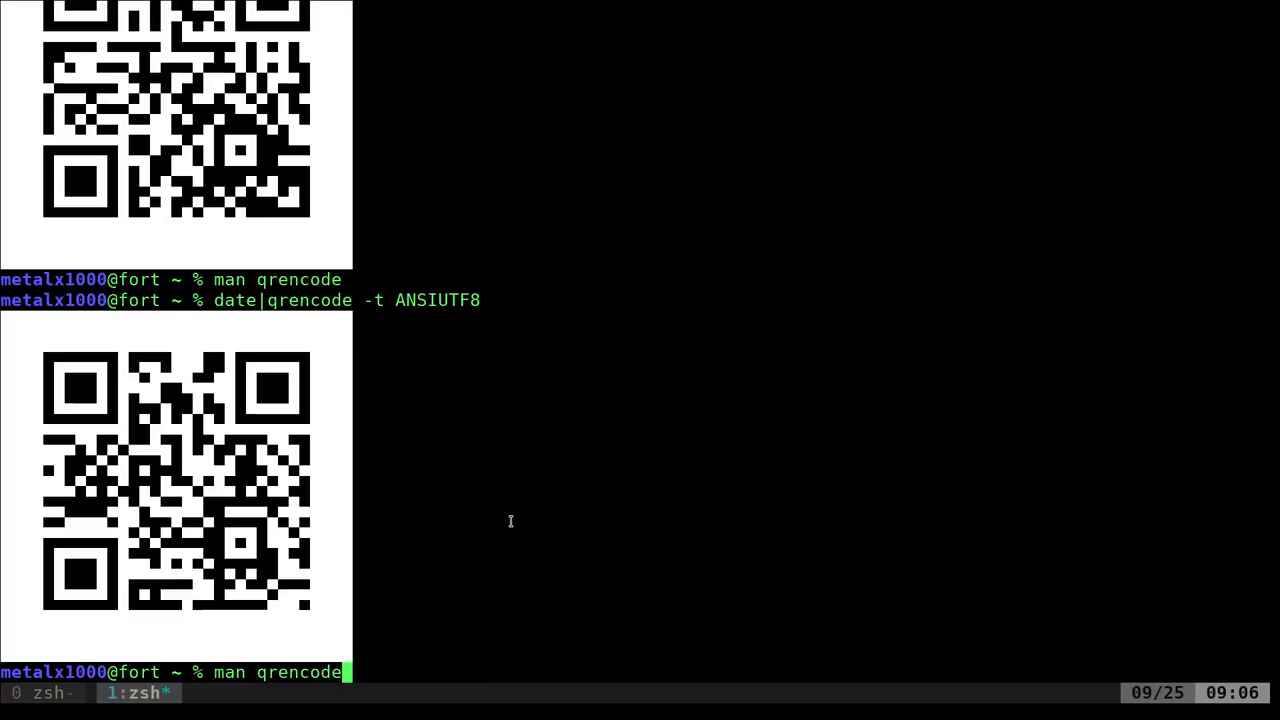
{"action": "type", "text": "qrencode \"http://filmsbykris.com\" -t ANSIUTF8"}
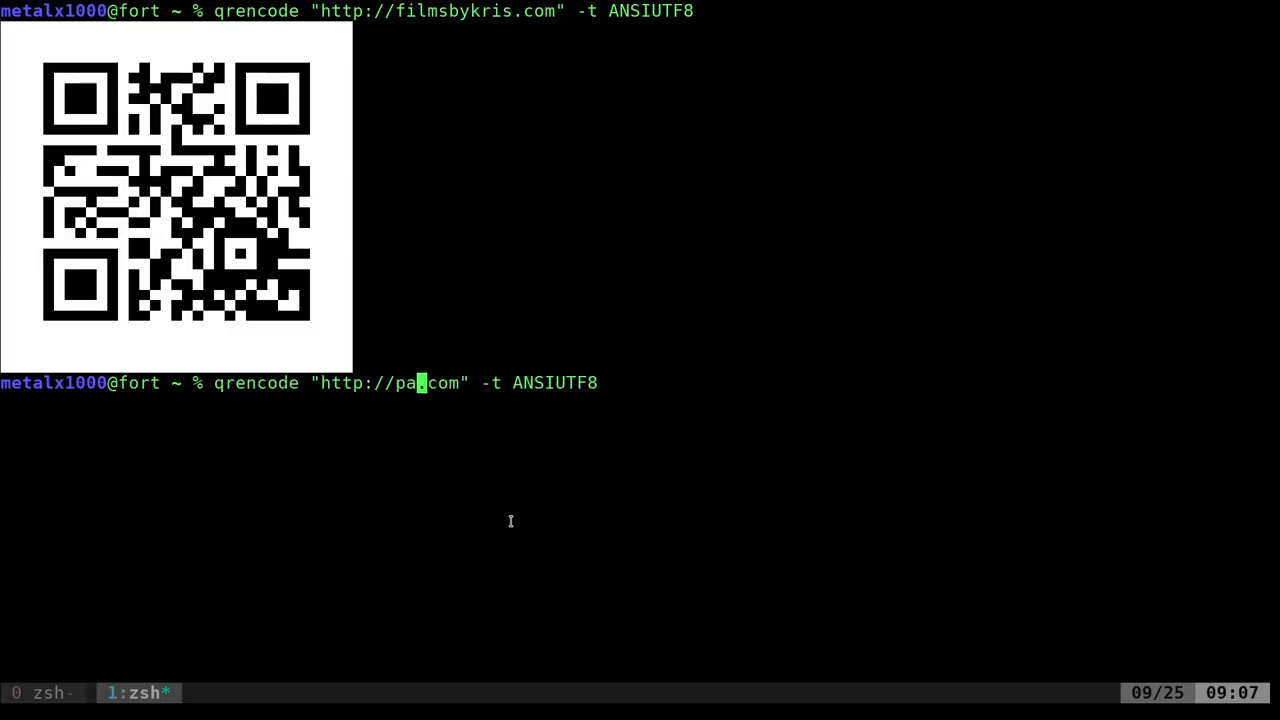
{"action": "type", "text": "treon"}
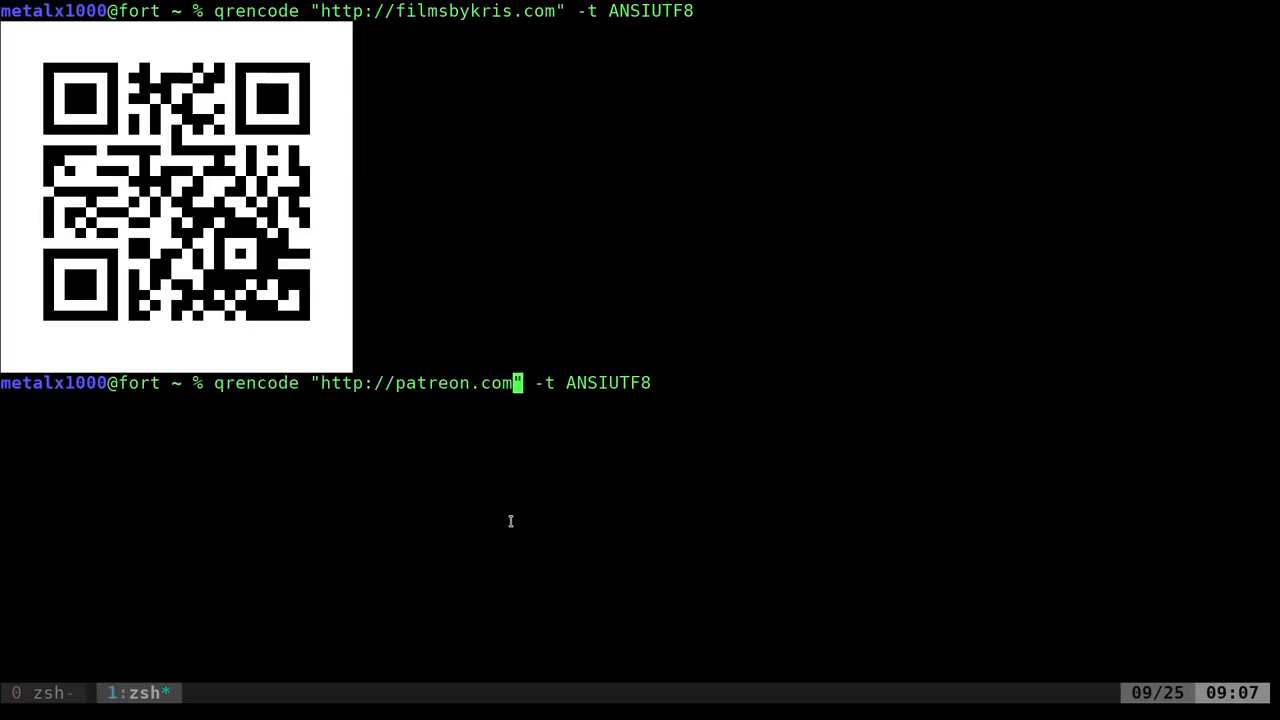
{"action": "type", "text": "/metalx1000"}
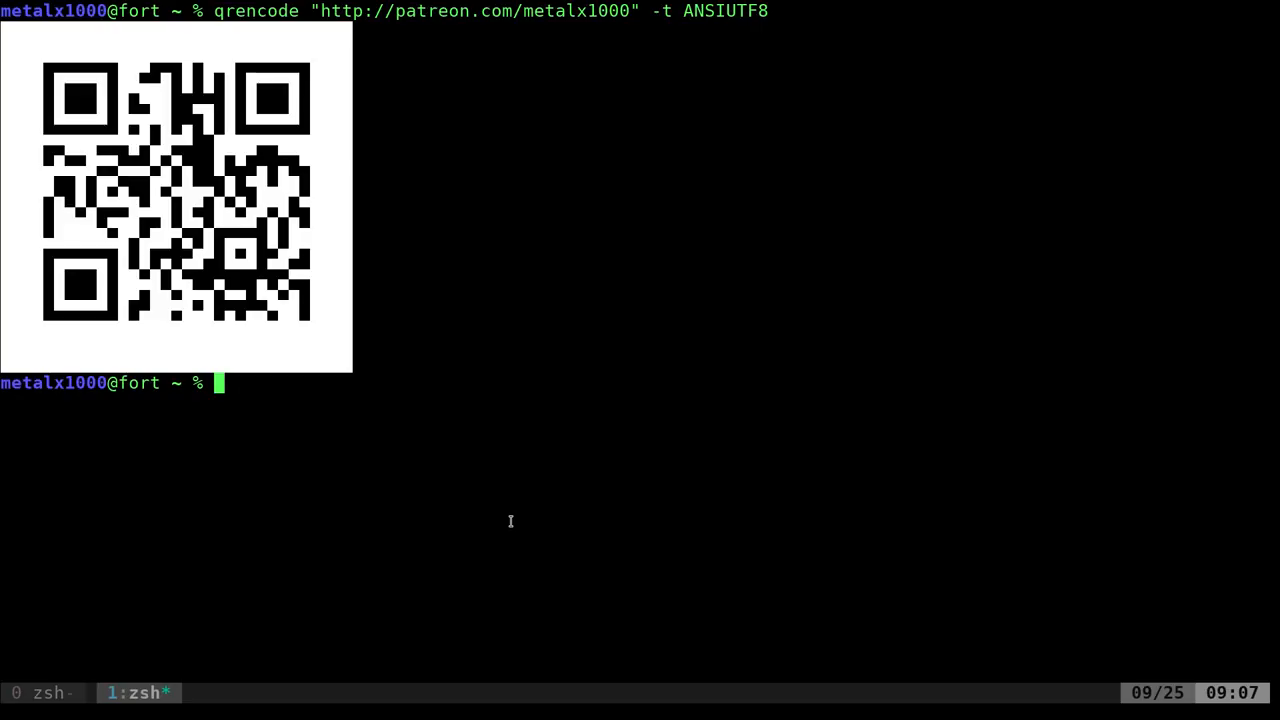
{"action": "mouse_move", "coordinate": [687, 473]}
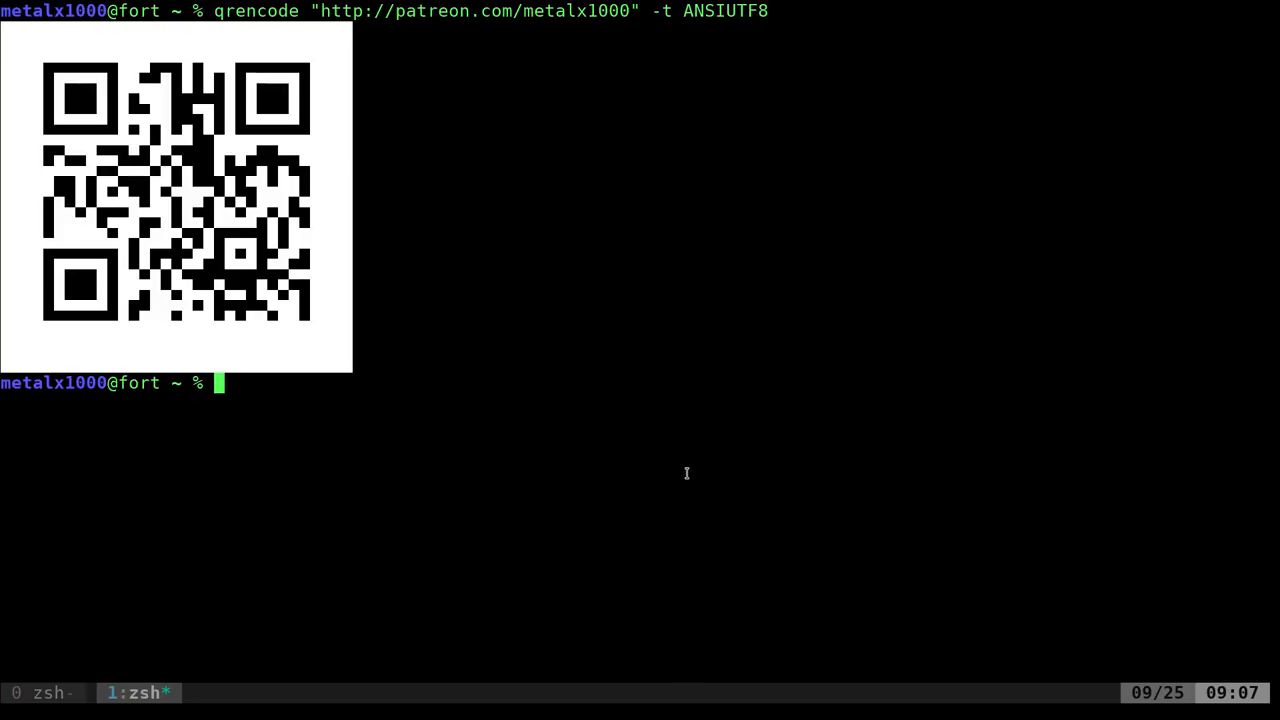